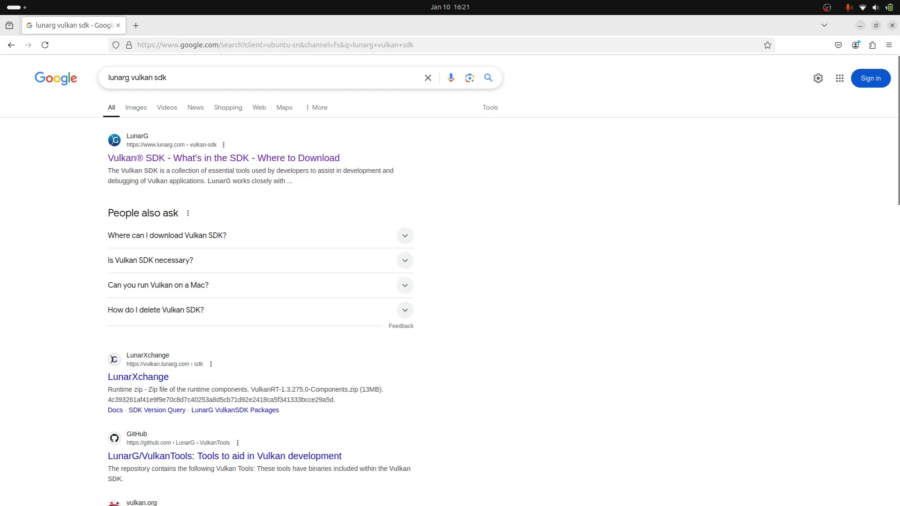
Open the LunarXchange site from Google and choose the Linux Vulkan SDK download
left_click(224, 157)
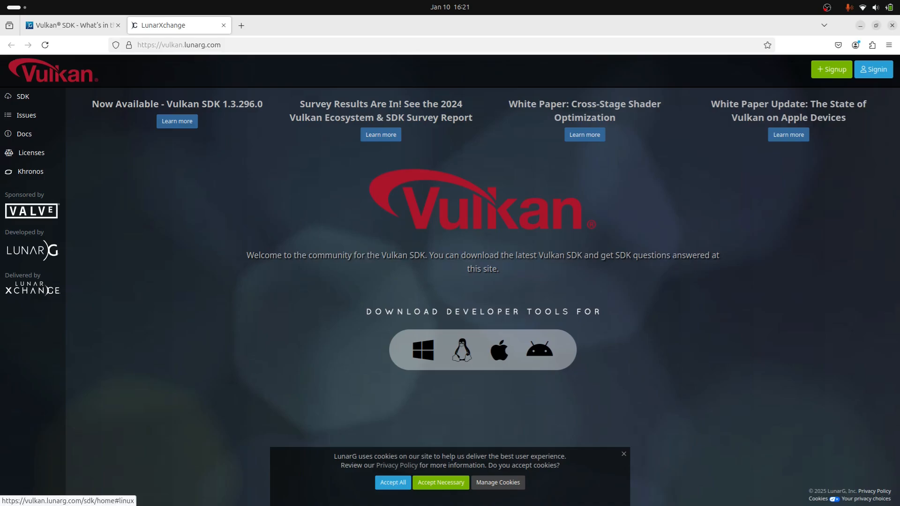
left_click(461, 350)
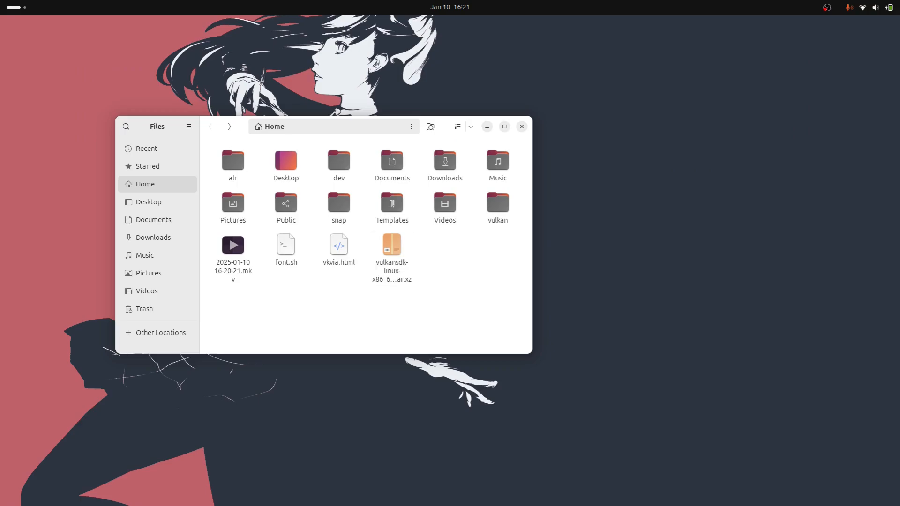
Extract the downloaded vulkansdk tar.xz archive in Files
left_click(391, 245)
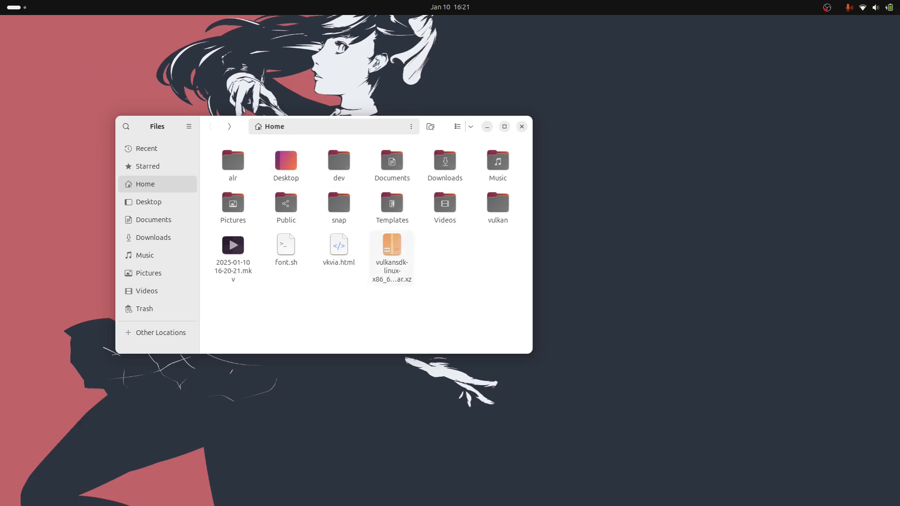
right_click(391, 246)
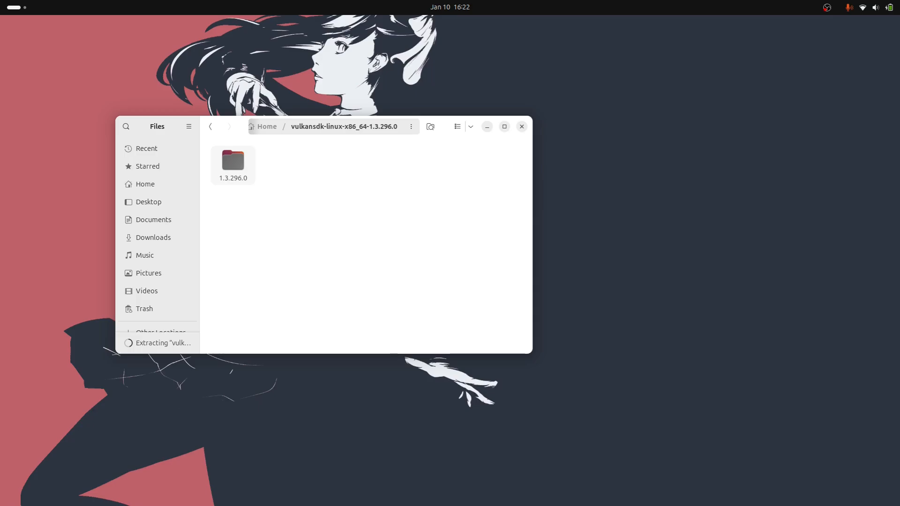
double_click(233, 161)
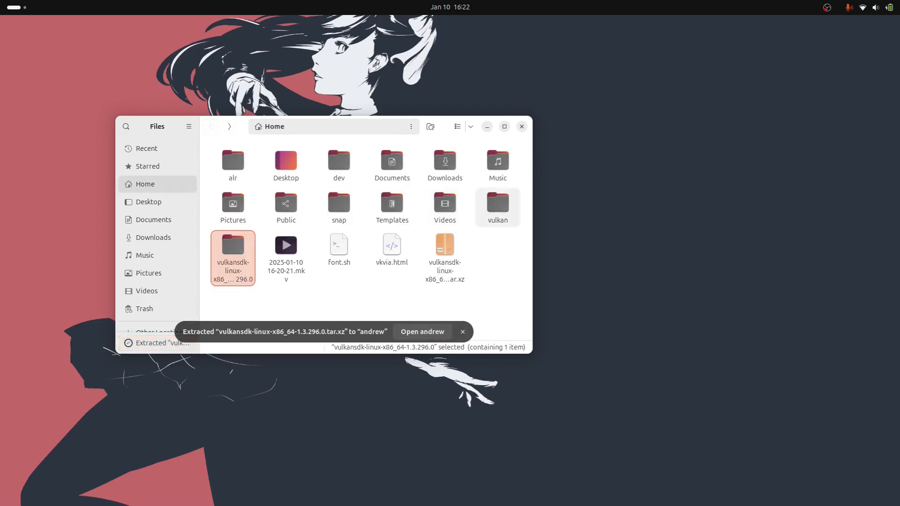
Move the 1.3.296.0 folder into ~/vulkan and open it
double_click(497, 201)
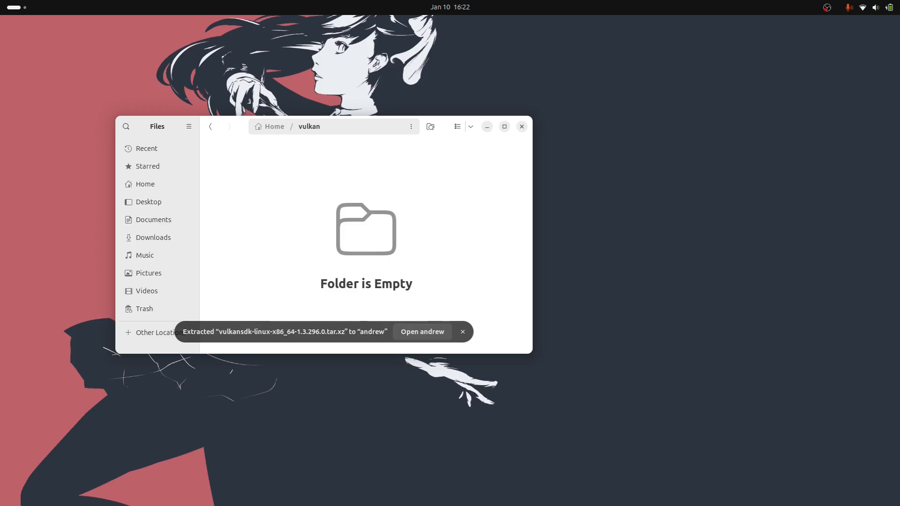
left_click(462, 331)
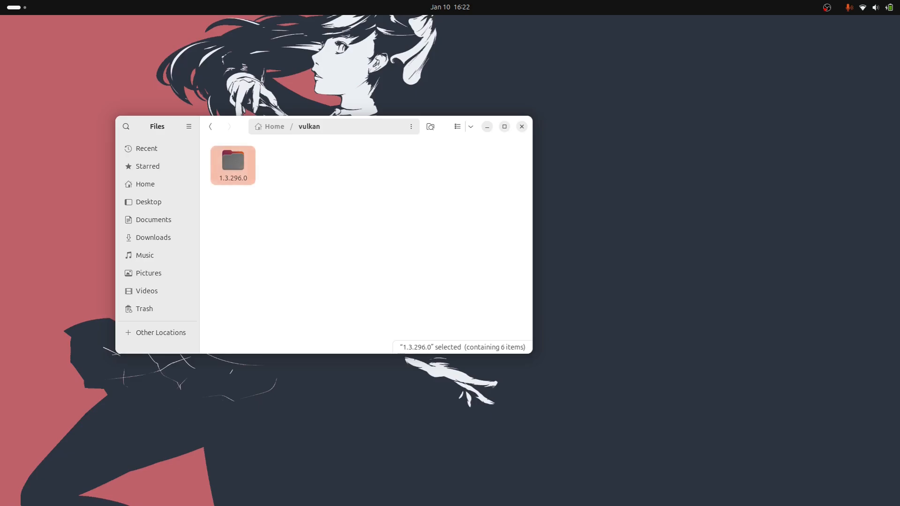
double_click(233, 161)
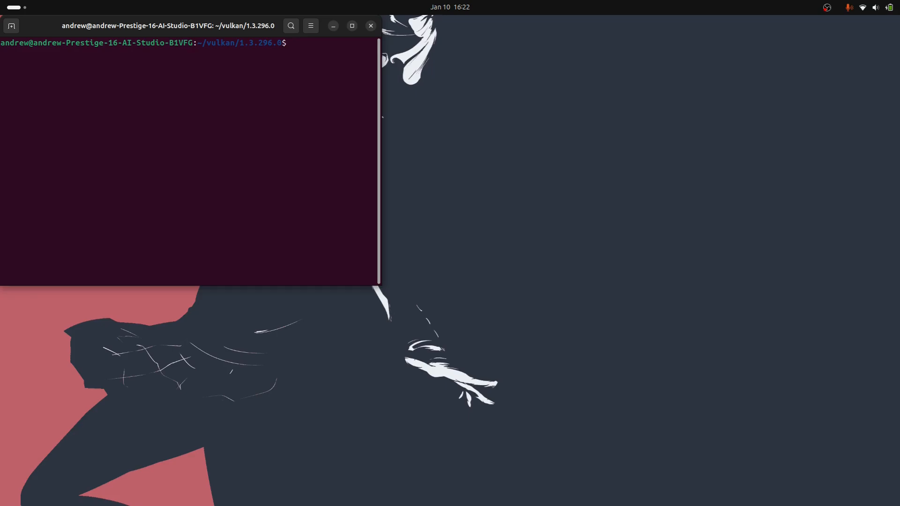
Show the vulkansdk script's help with ./vulkansdk -h and maximize the terminal
type("./")
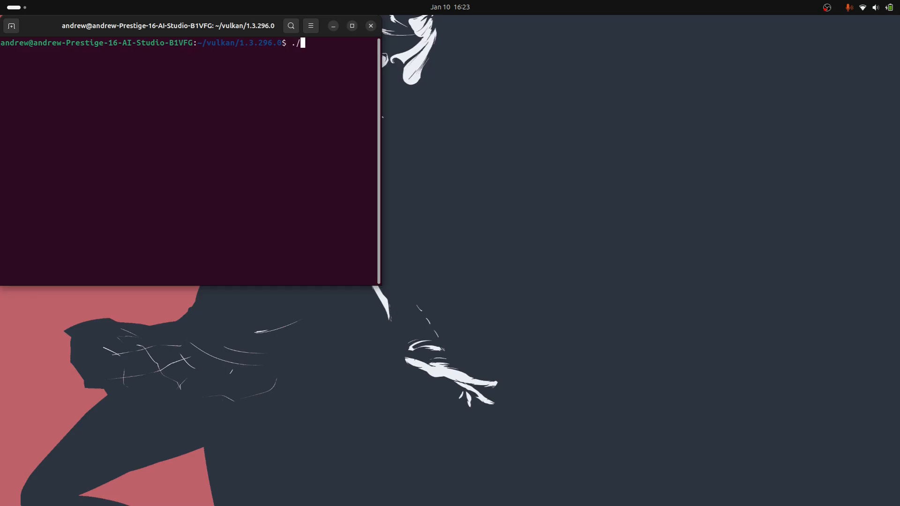
type("vulka")
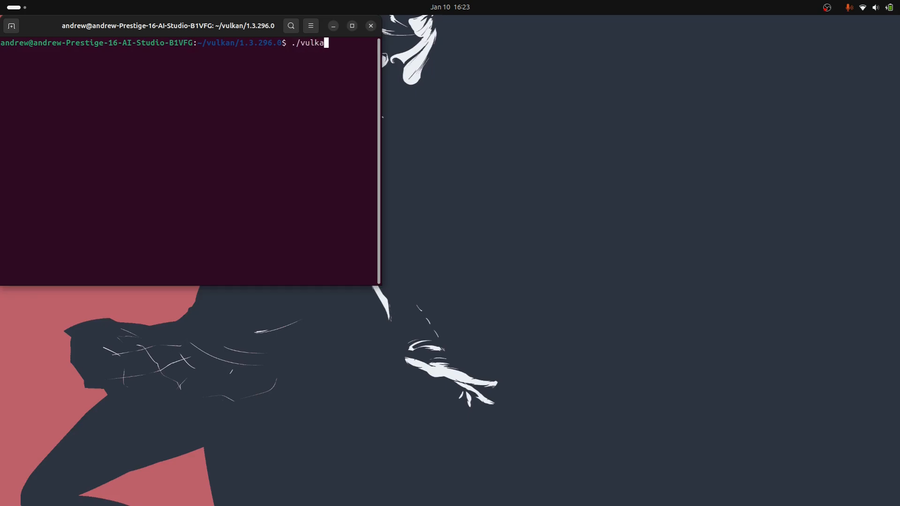
type("sdk")
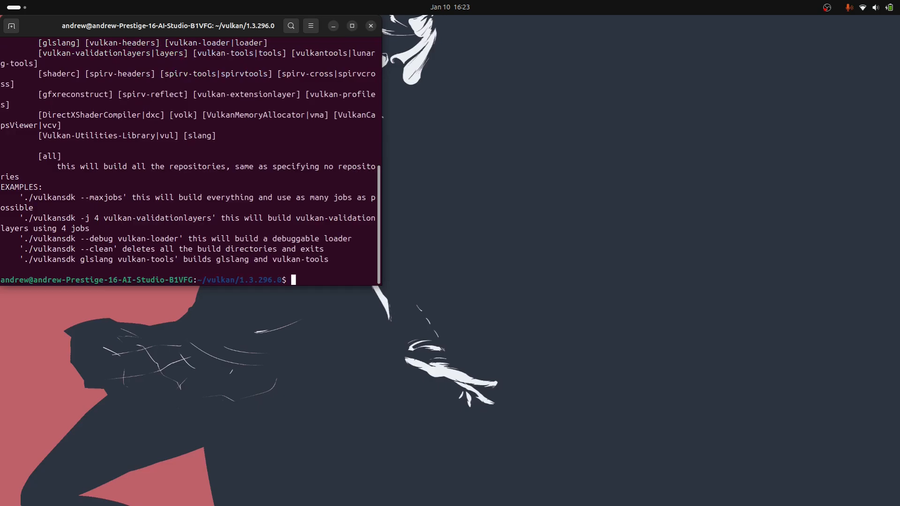
left_click(351, 26)
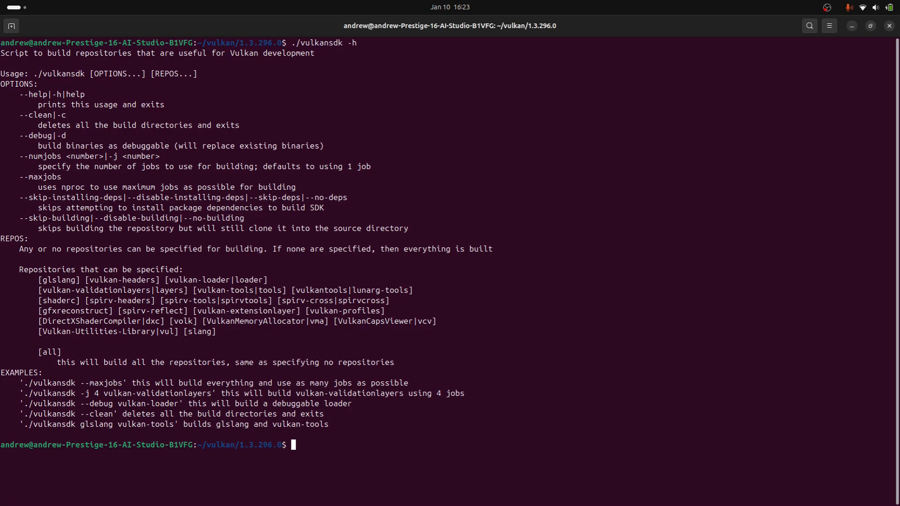
Enter the ./vulkansdk --maxjobs build command at the prompt
type("./")
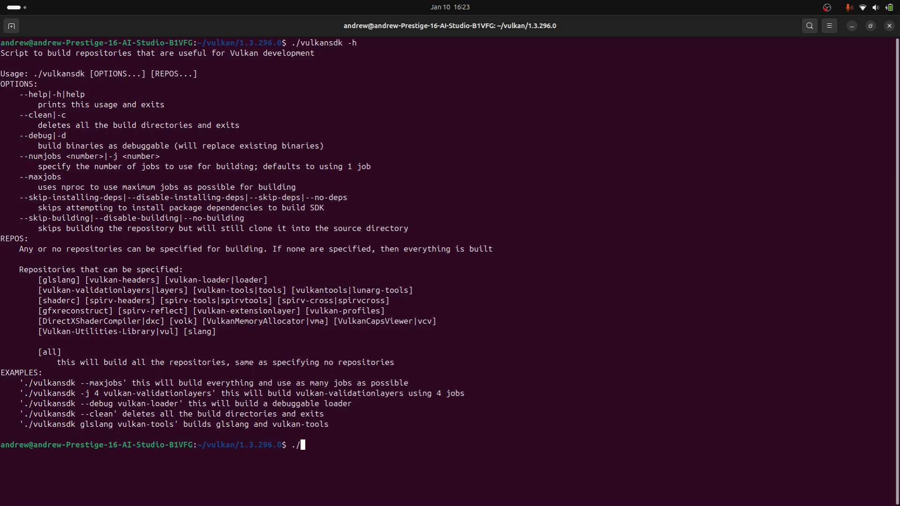
type("vulkans")
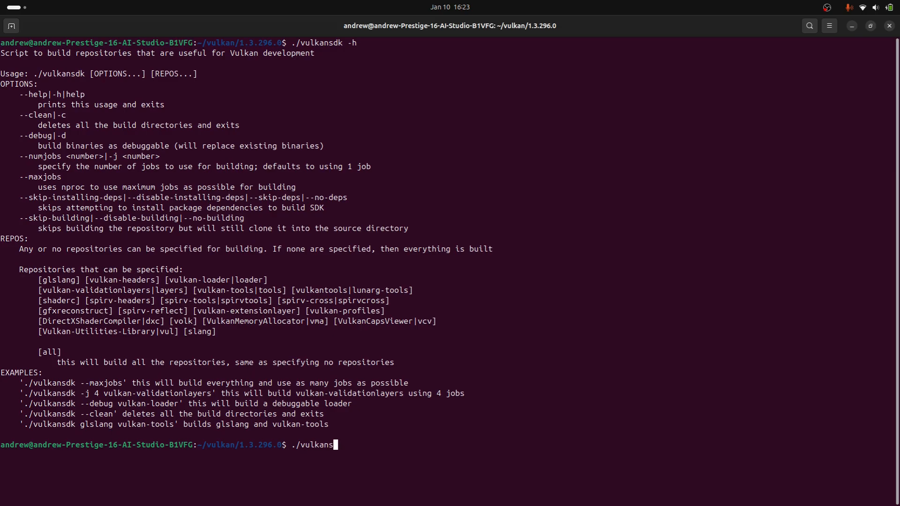
type("dk")
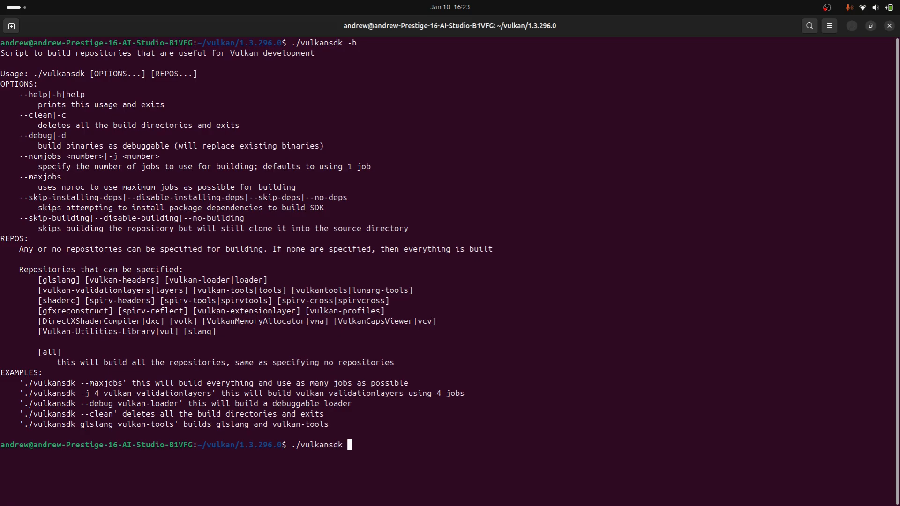
type("--ma")
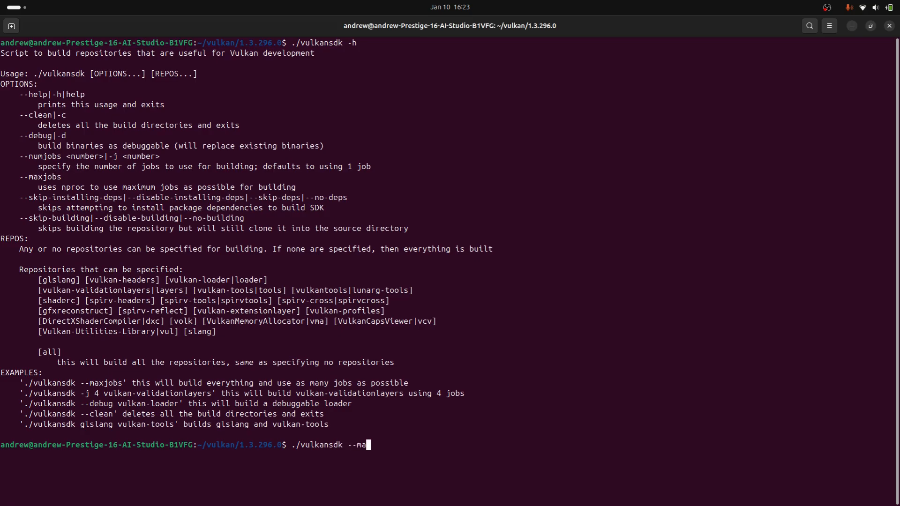
type("xjobs")
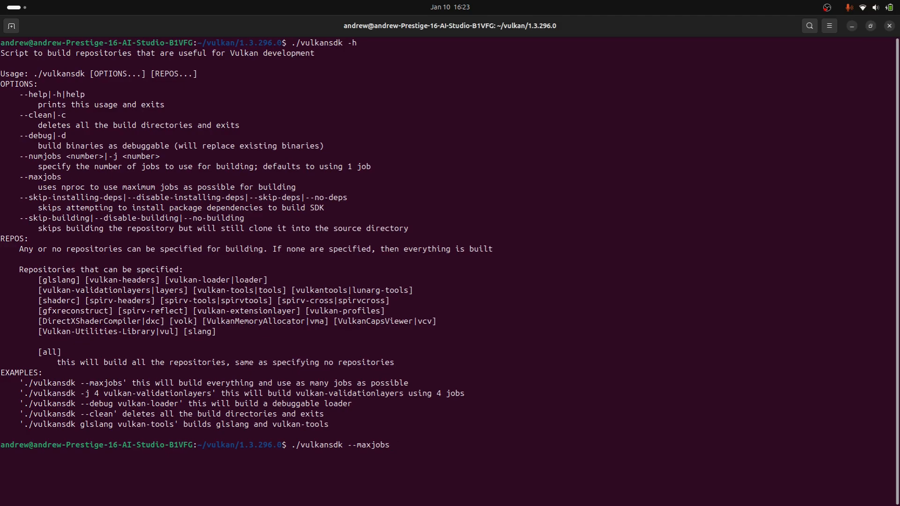
Run the ./vulkansdk --maxjobs build, list the SDK folder, and open ~/.bashrc in nvim
key("Return")
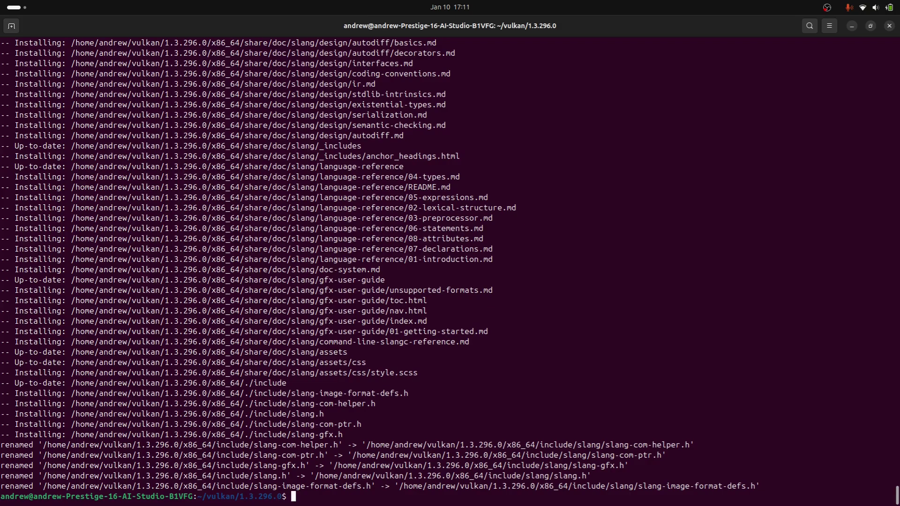
type("ls")
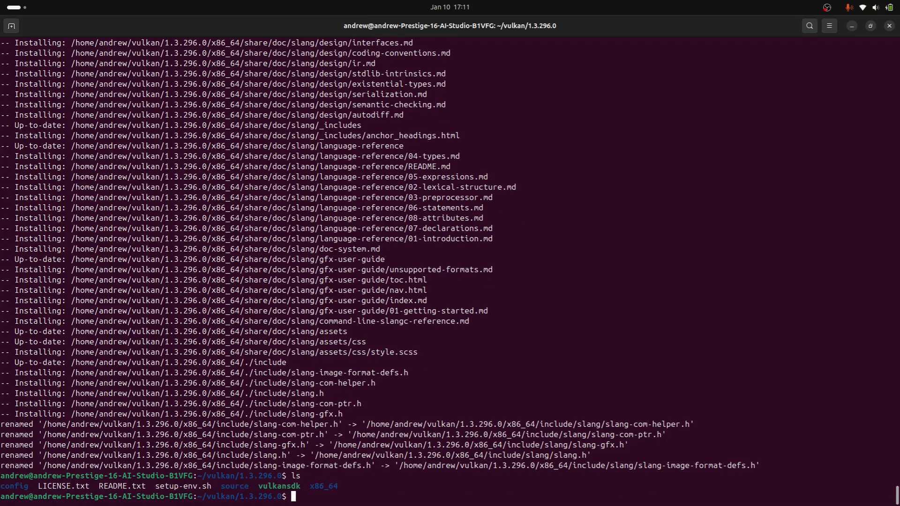
type("nvim s")
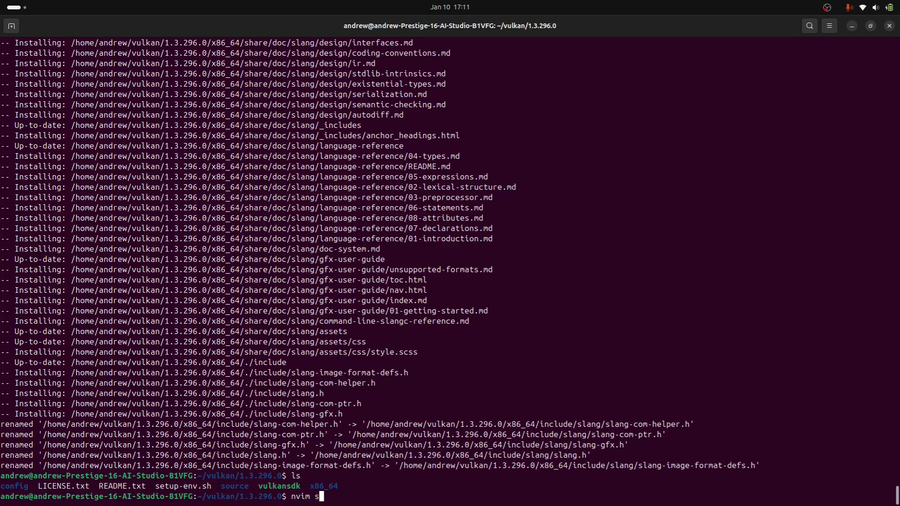
key("Return")
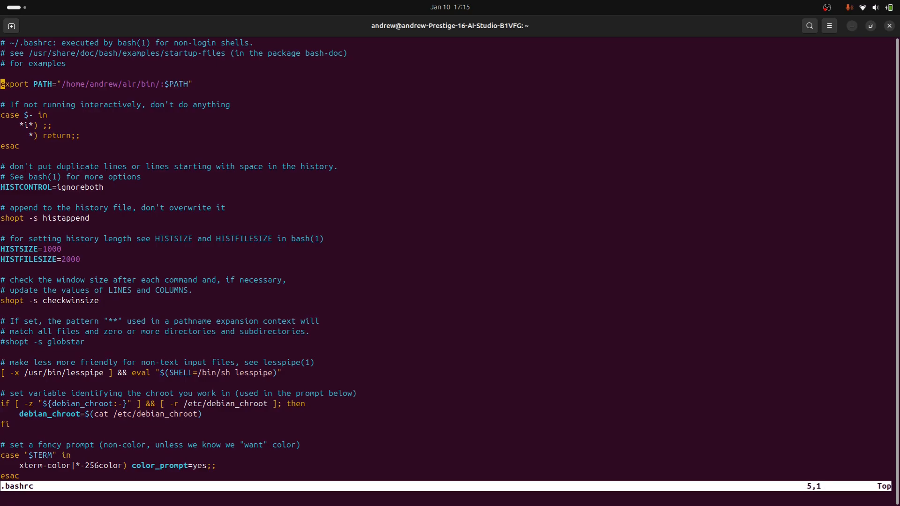
Add 'source ~/vulkan/1.3.296.0/setup-env.sh' on a new line below the PATH export
key("o")
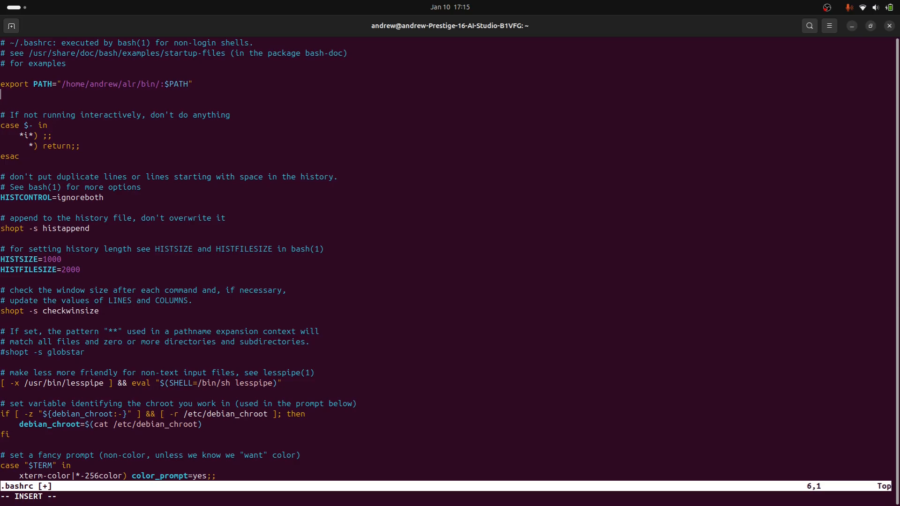
type("so")
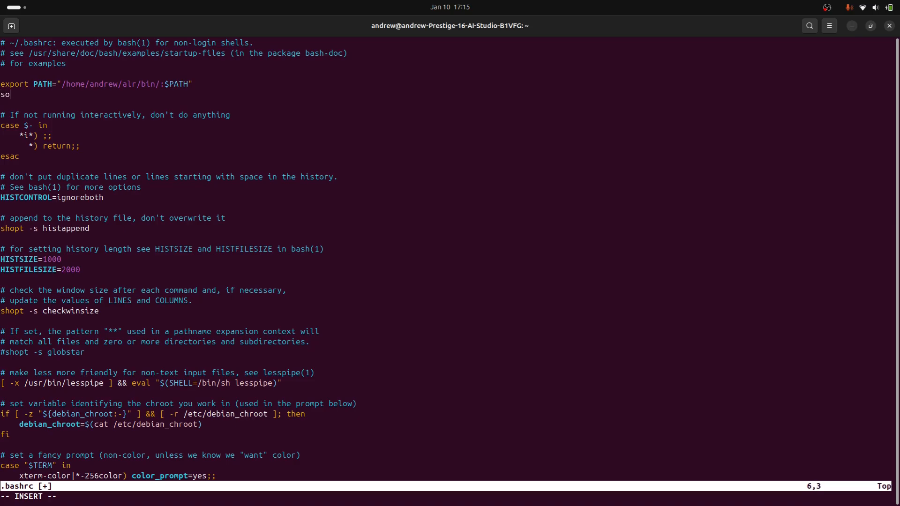
type("urce")
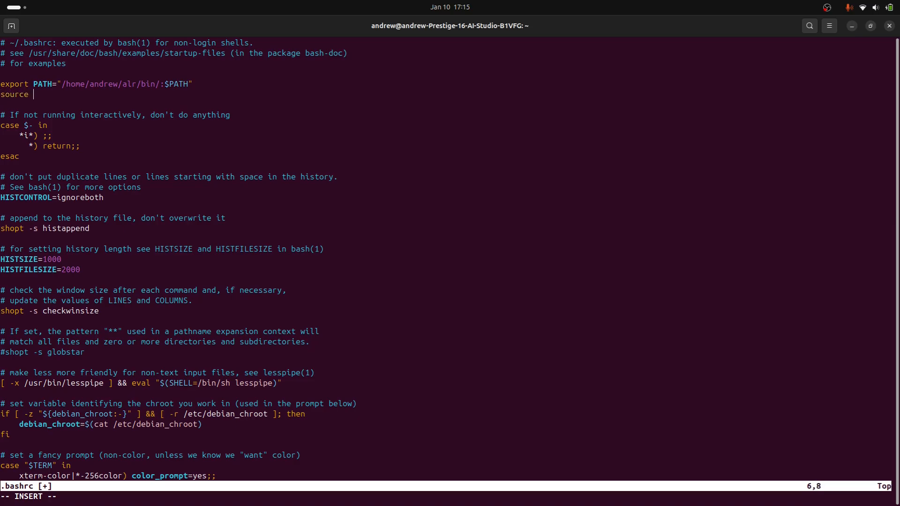
type("~/v")
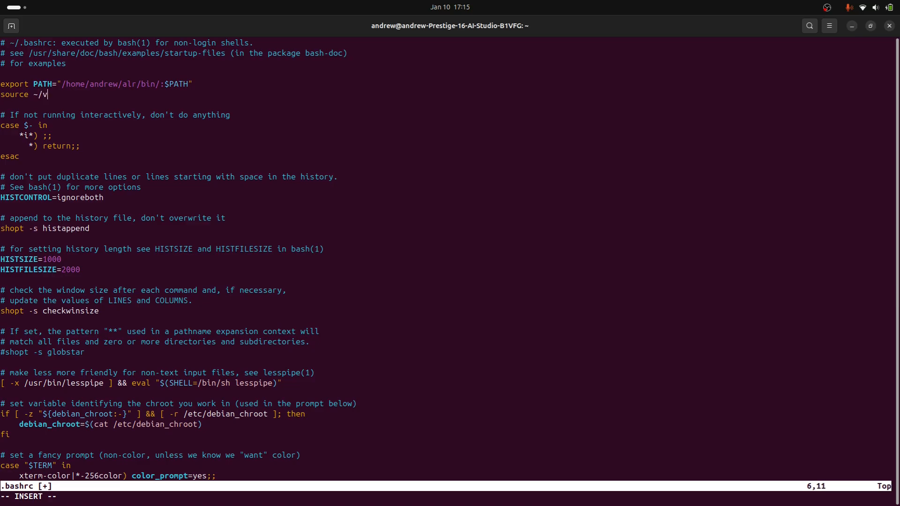
type("ulkan/1.")
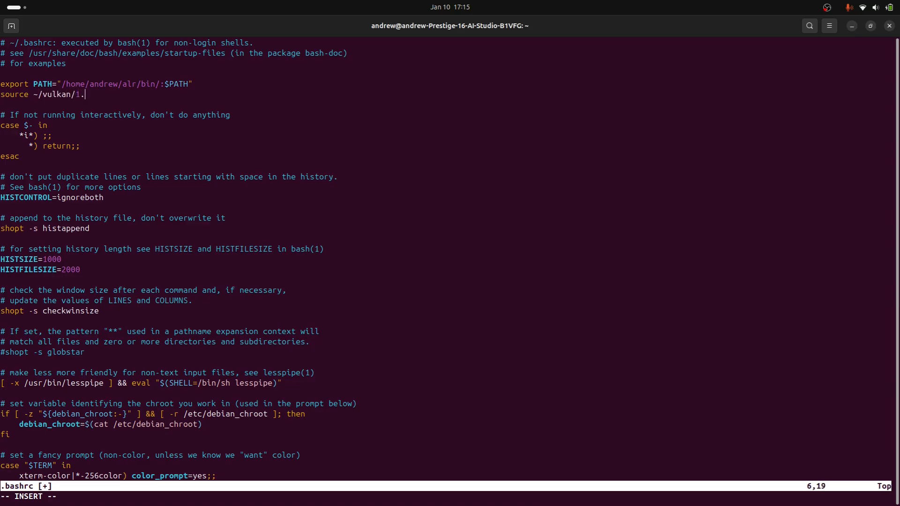
type("3.296.0/setup")
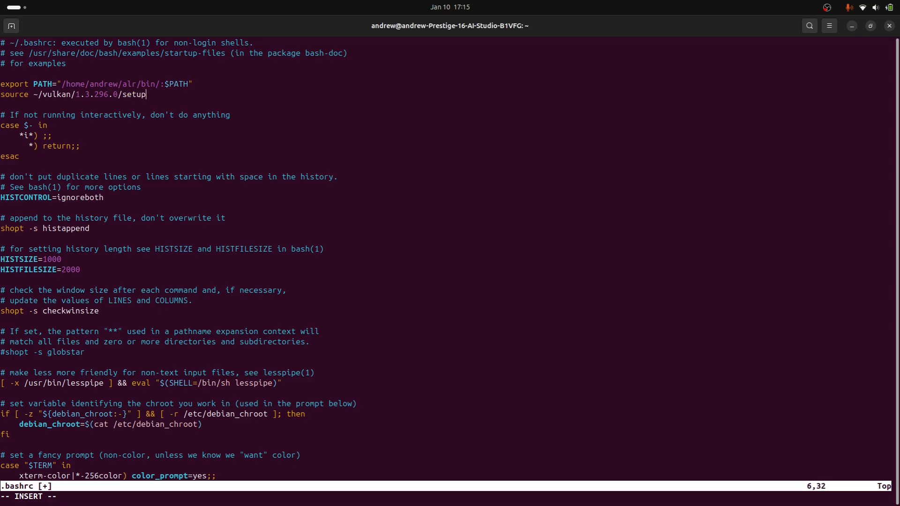
type("-env.sh")
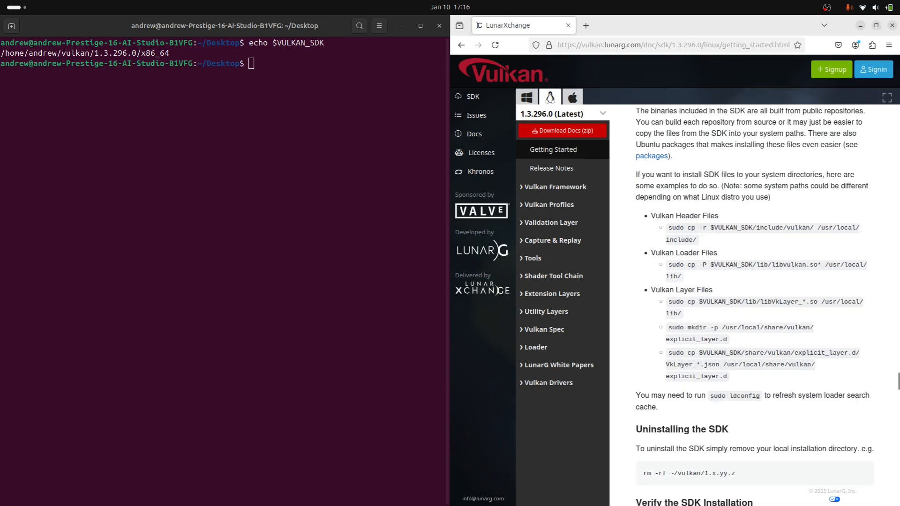
Run the LunarG guide's sudo cp/mkdir install commands, then start vkvia
scroll("down", 3)
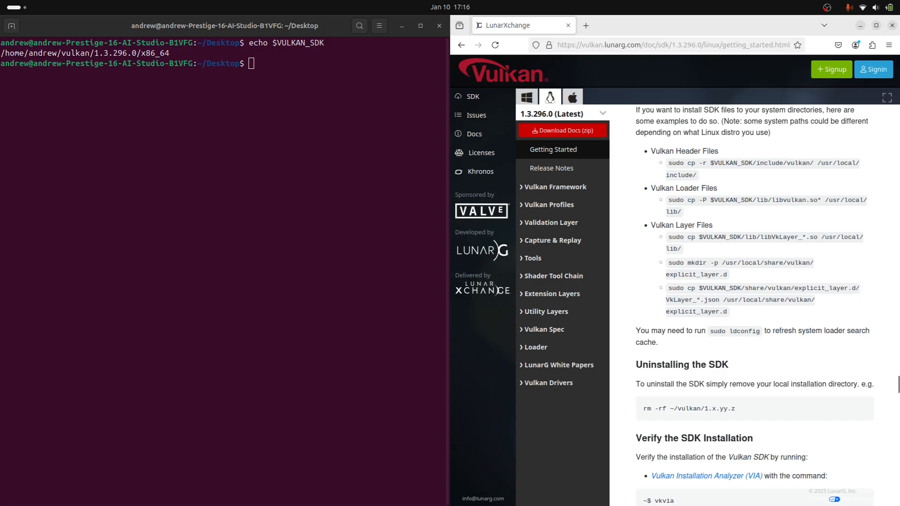
double_click(760, 163)
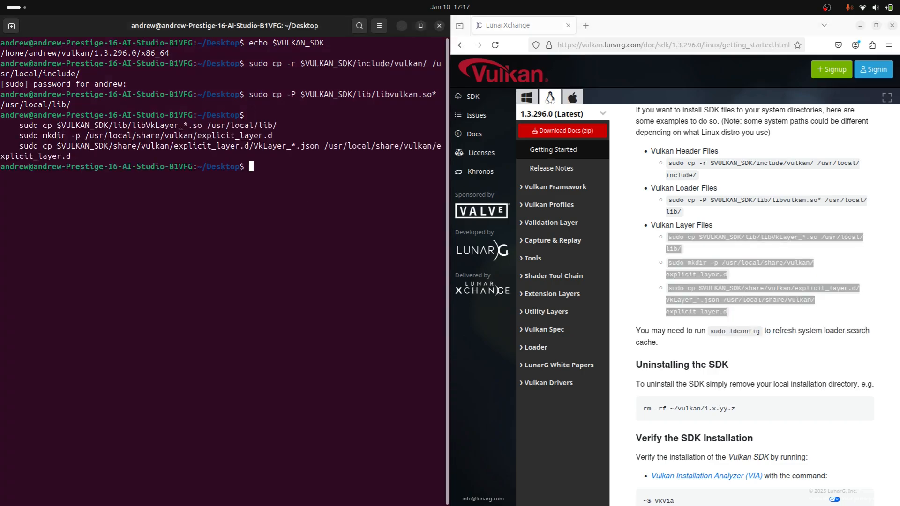
type("vkvi")
type("cd ~/dev/ad")
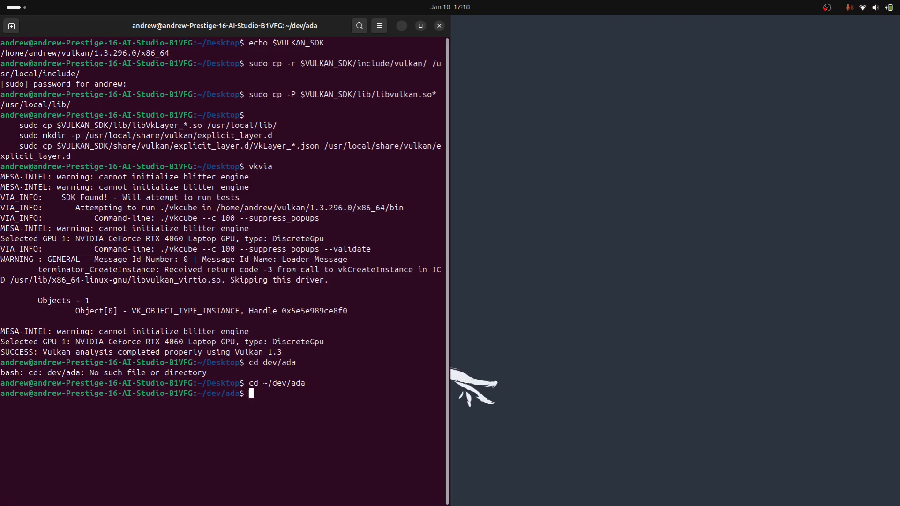
Run alr init --bin vulkan_fun in ~/dev/ada to create the binary crate
type("alr")
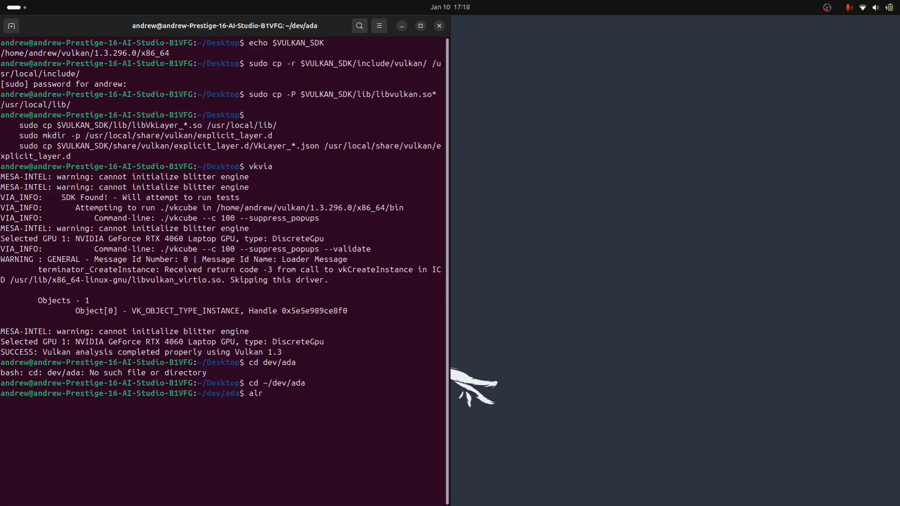
type("init --b")
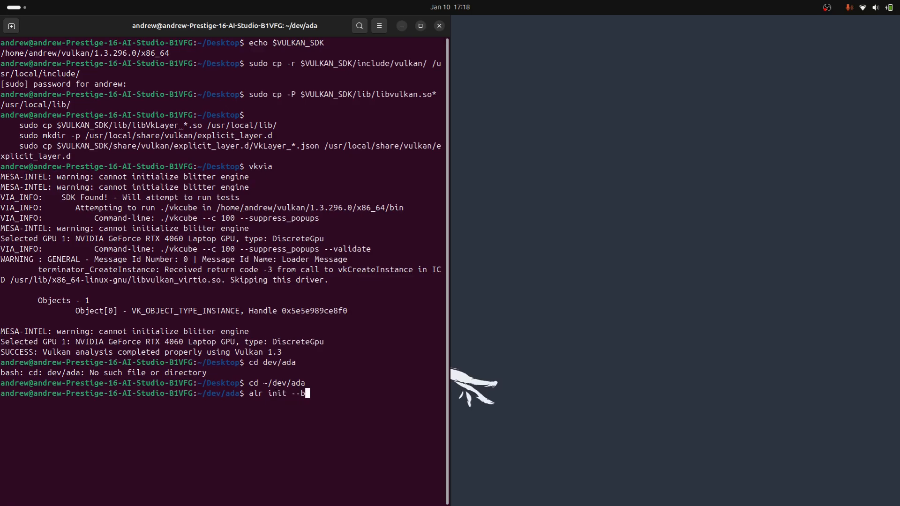
type("in vulkan_fun")
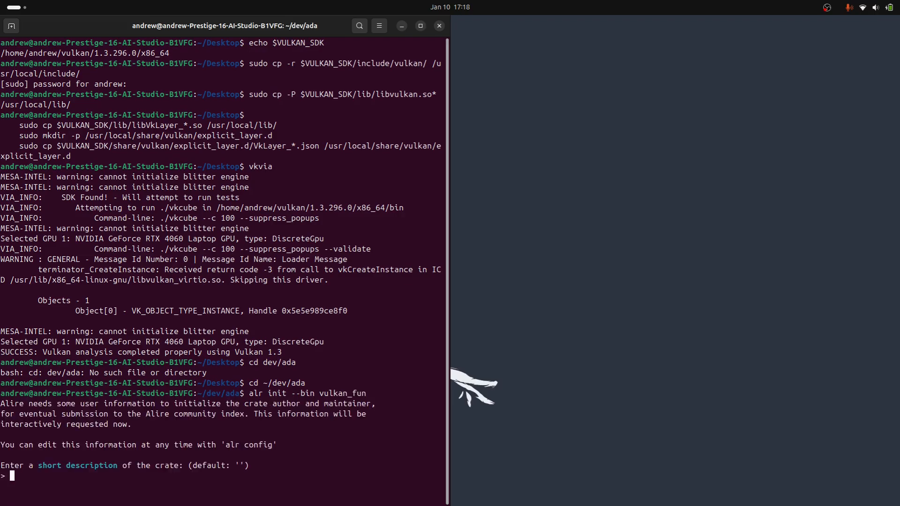
key("Return")
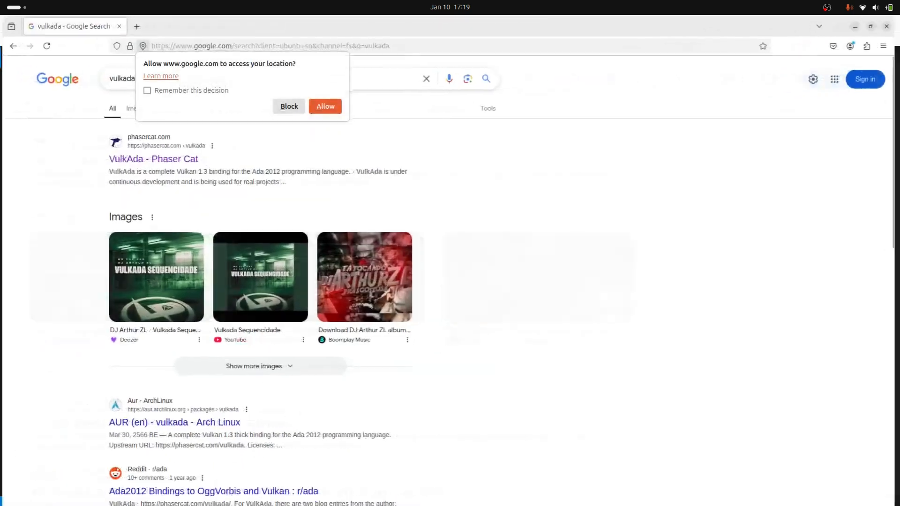
Dismiss the location prompt and read the VulkAda page on Phaser Cat
left_click(289, 105)
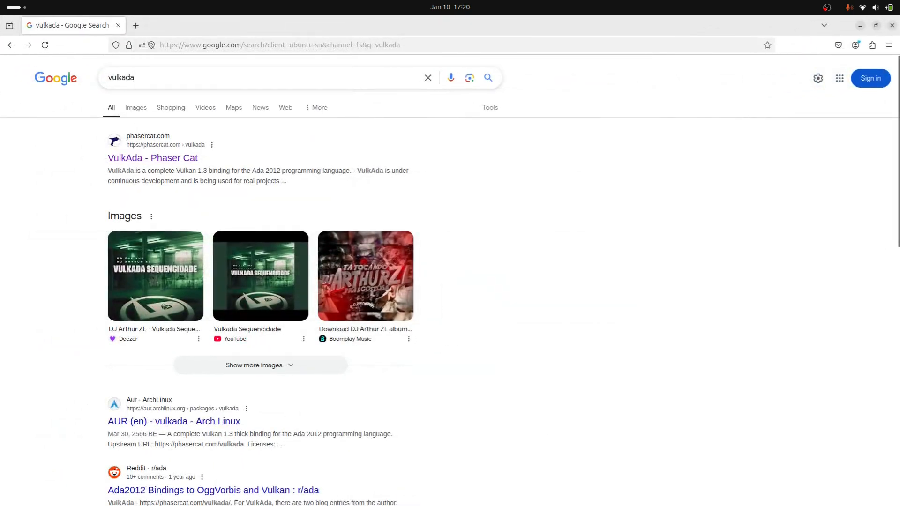
left_click(153, 158)
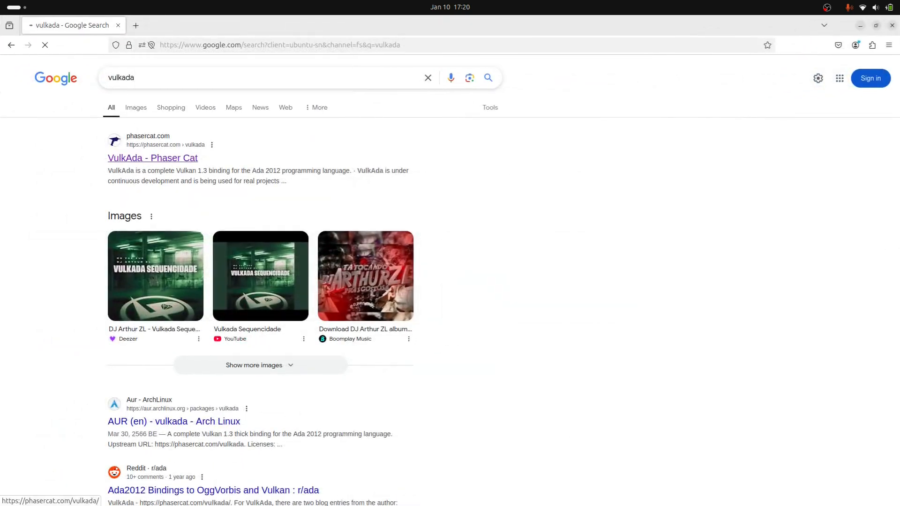
left_click(152, 157)
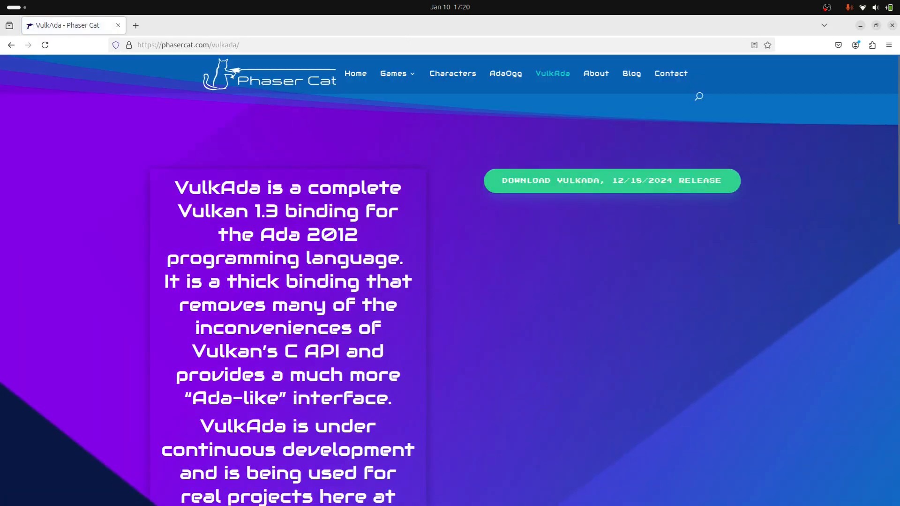
scroll("down", 3)
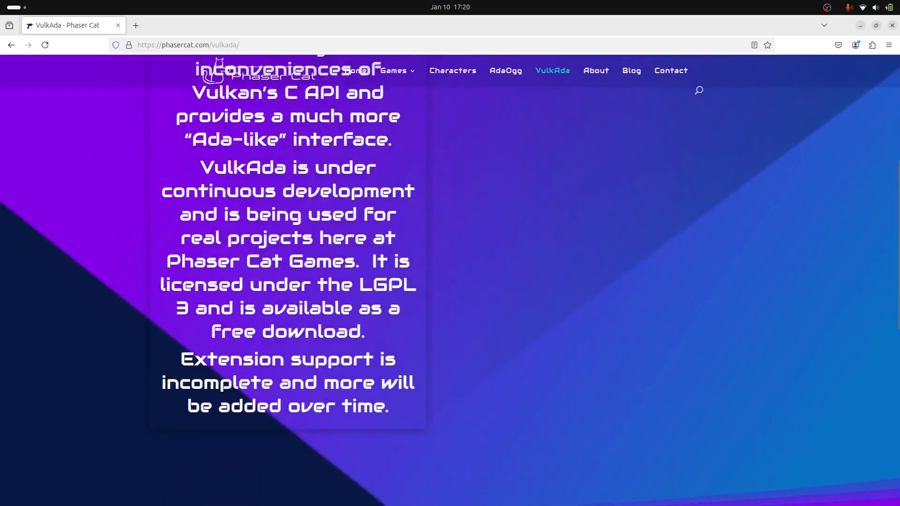
scroll("up", 3)
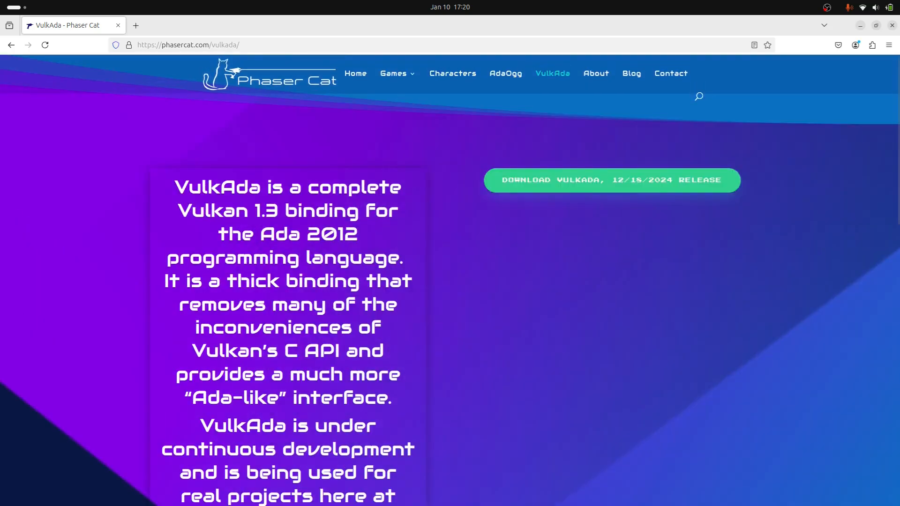
scroll("down", 3)
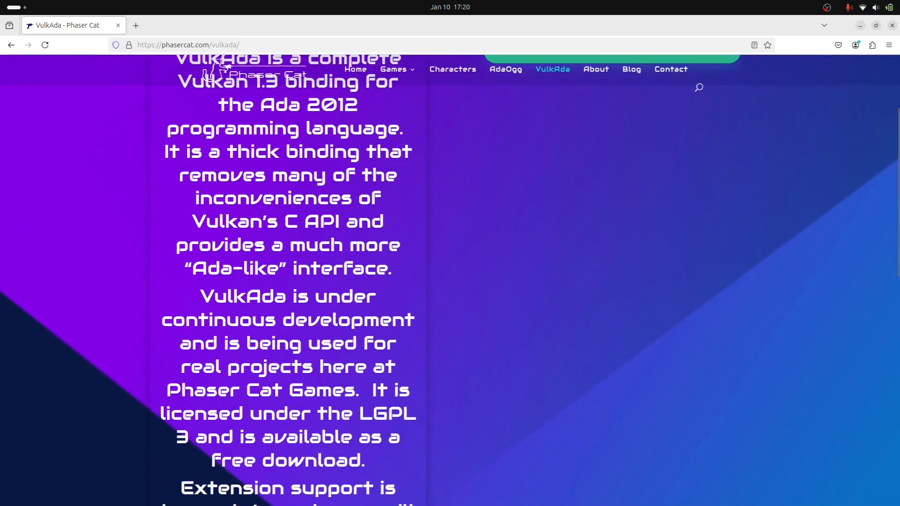
scroll("down", 3)
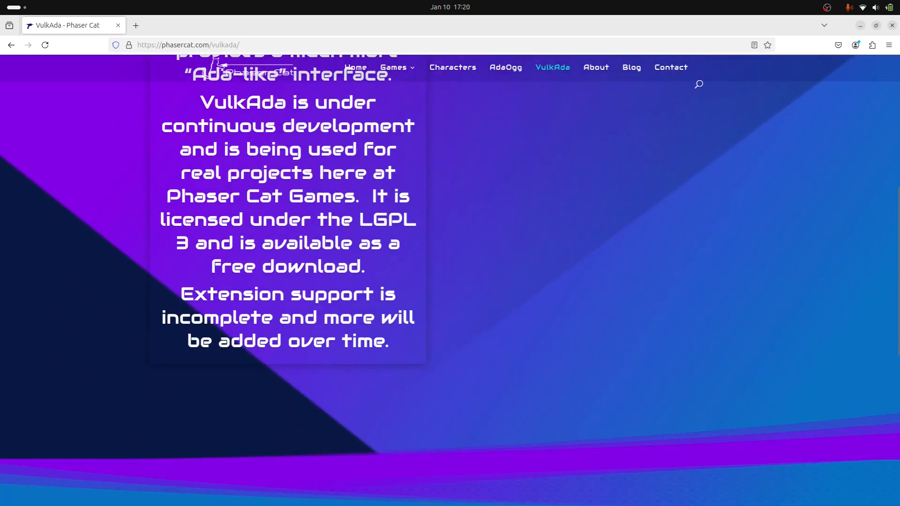
scroll("up", 3)
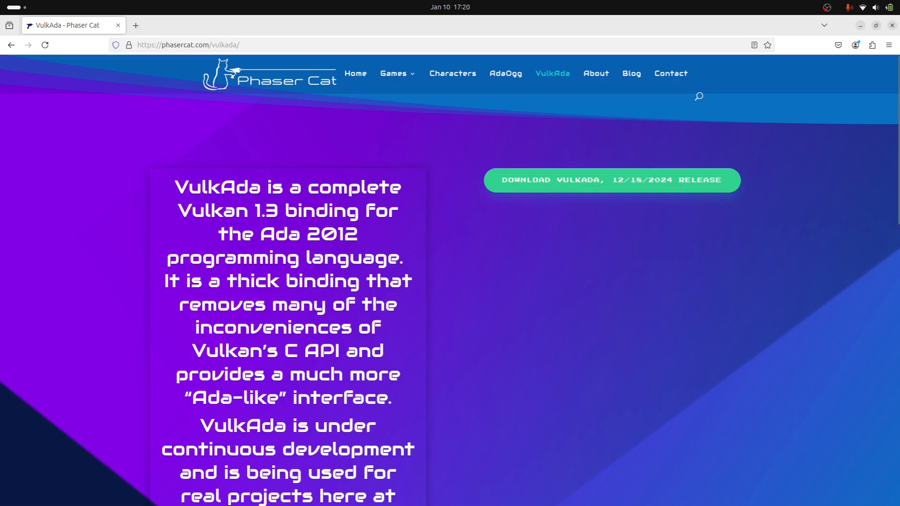
mouse_move(611, 180)
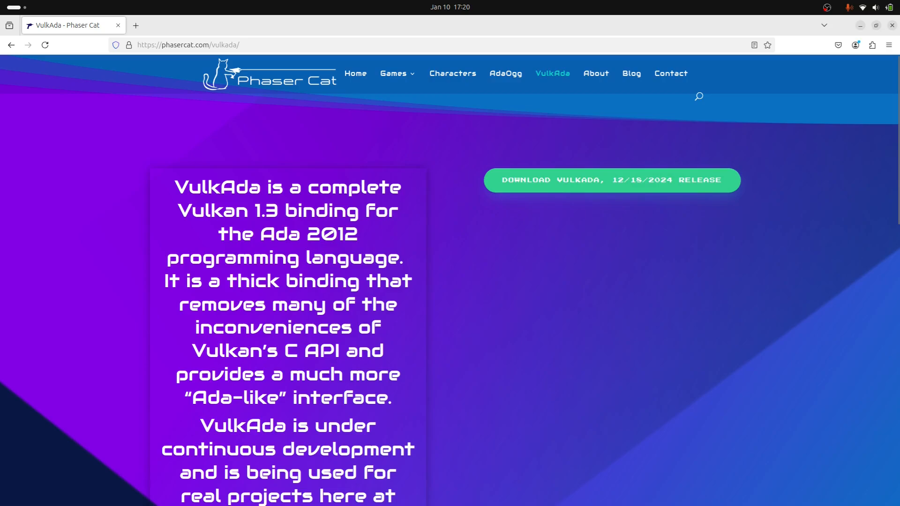
Read The VulkAda Project blog post's example code, then return to the blog listing
left_click(631, 73)
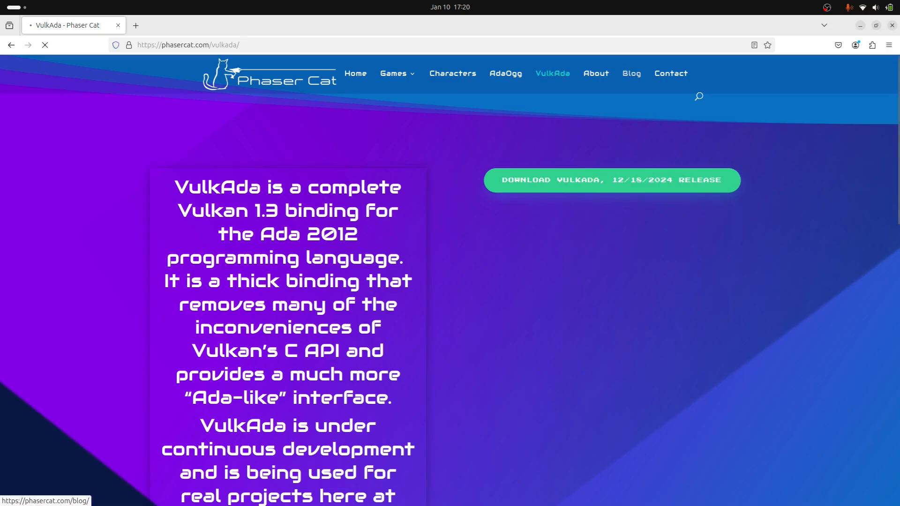
left_click(631, 73)
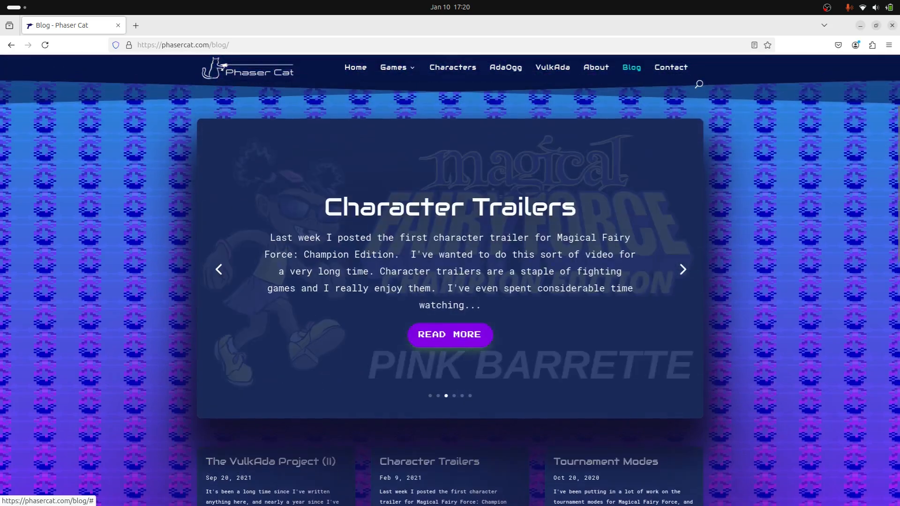
left_click(270, 462)
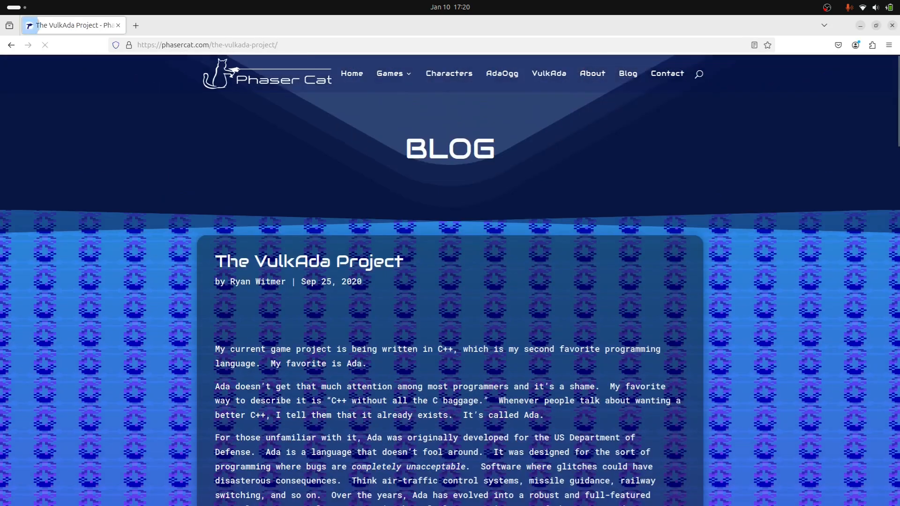
scroll("down", 3)
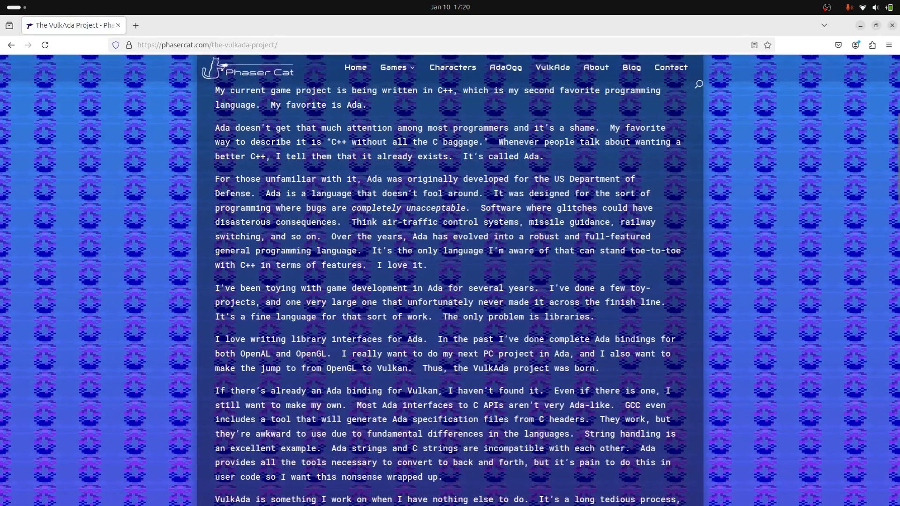
scroll("down", 3)
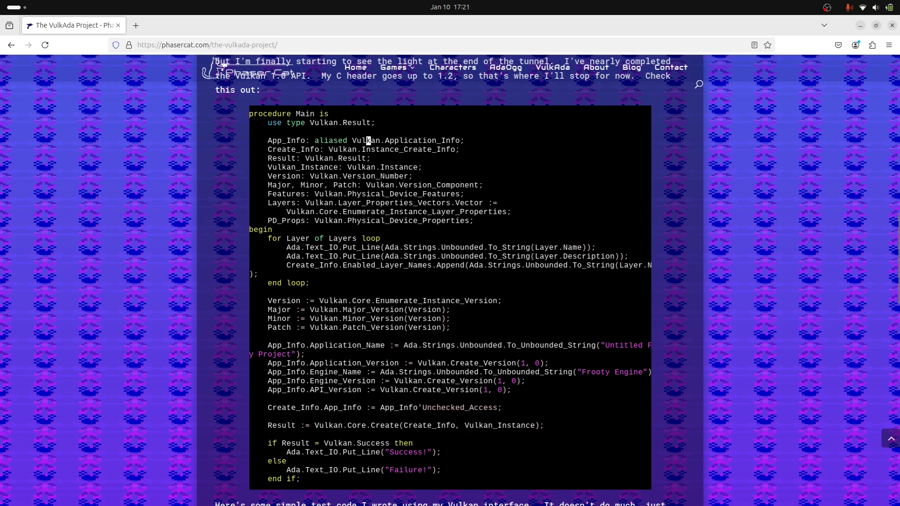
left_click(631, 68)
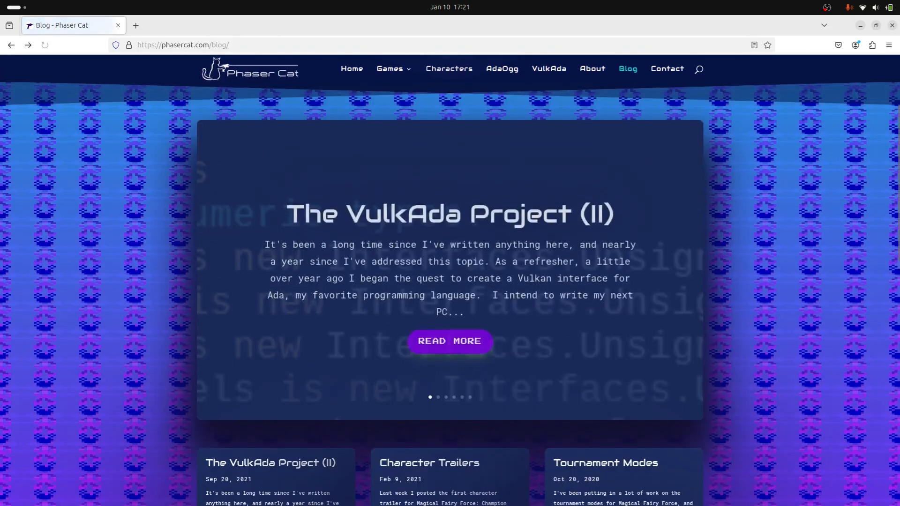
left_click(549, 68)
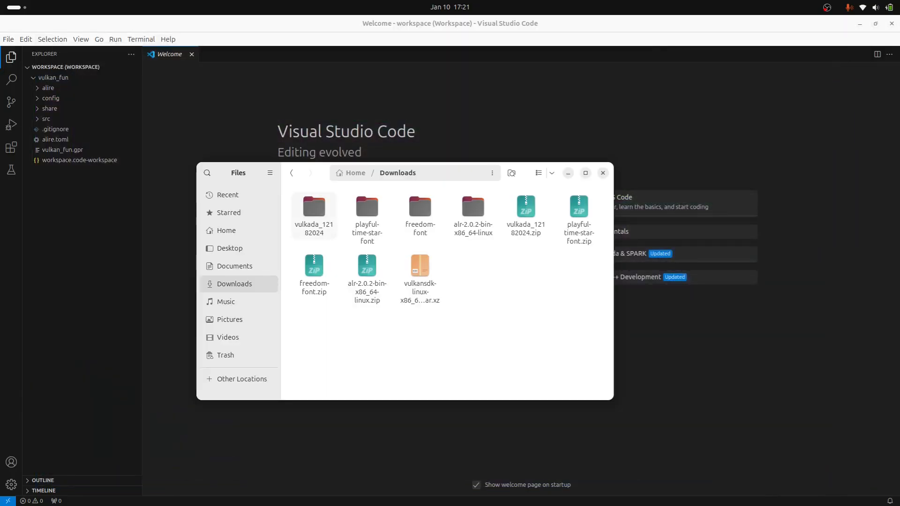
Copy the vulkada source folder from Downloads/vulkada_12182024 into ~/dev/ada/vulkan_fun, then close Files
double_click(314, 211)
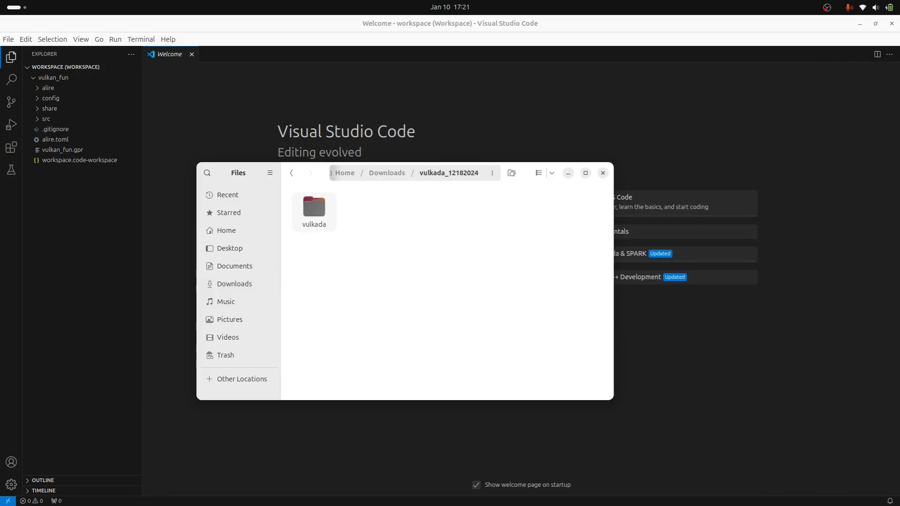
double_click(313, 209)
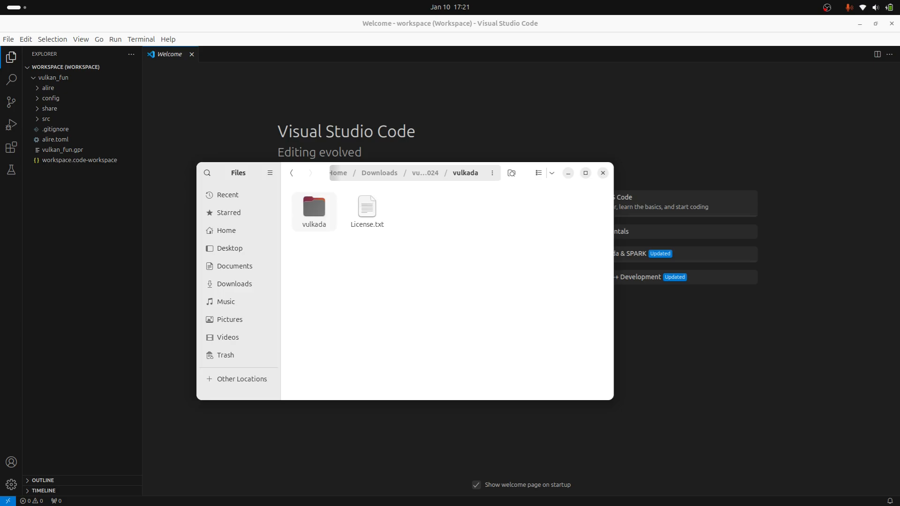
double_click(314, 207)
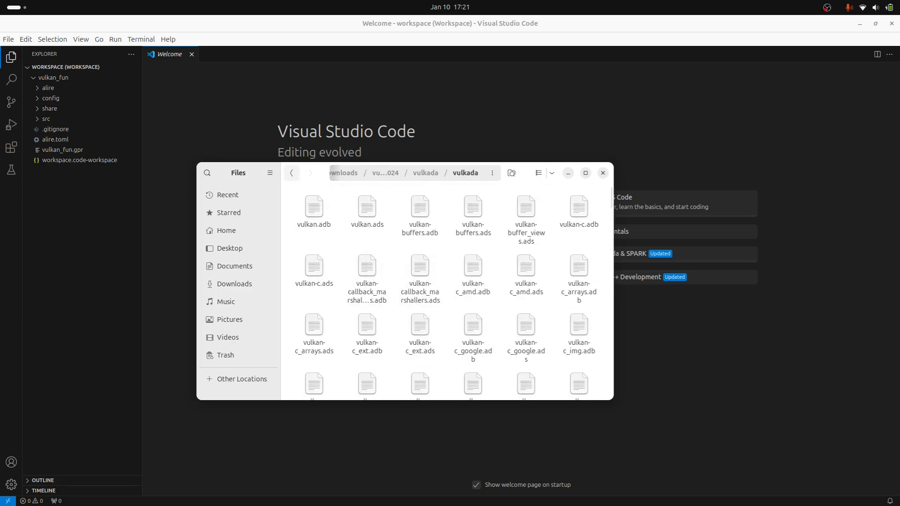
left_click(425, 173)
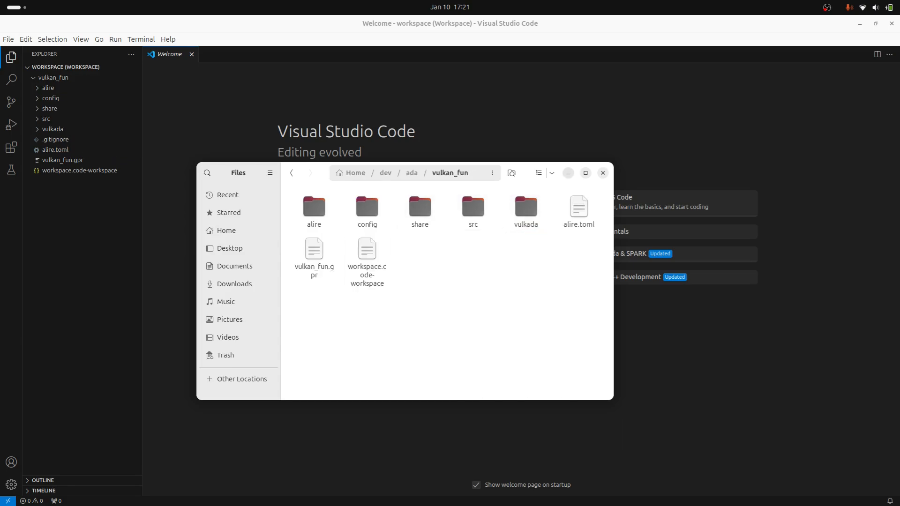
left_click(602, 173)
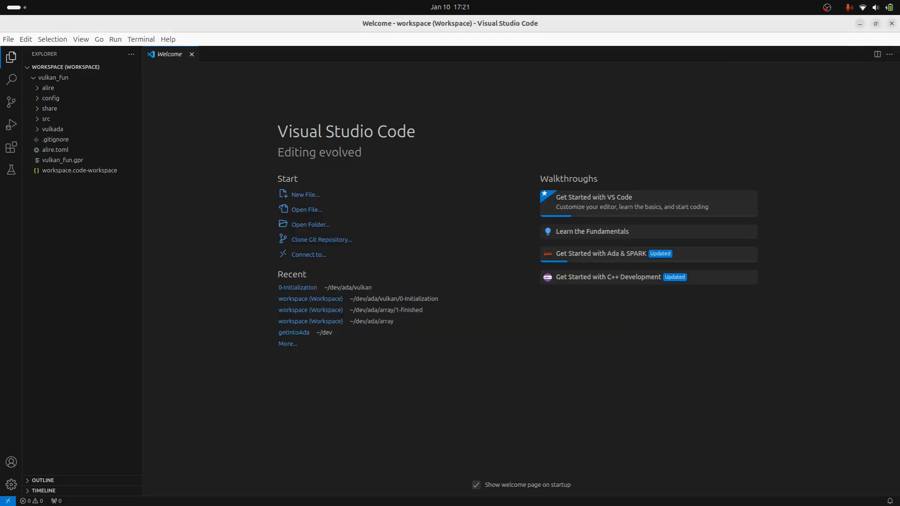
Open vulkan_fun.adb and add 'with Vulkan;' as its first line
double_click(63, 160)
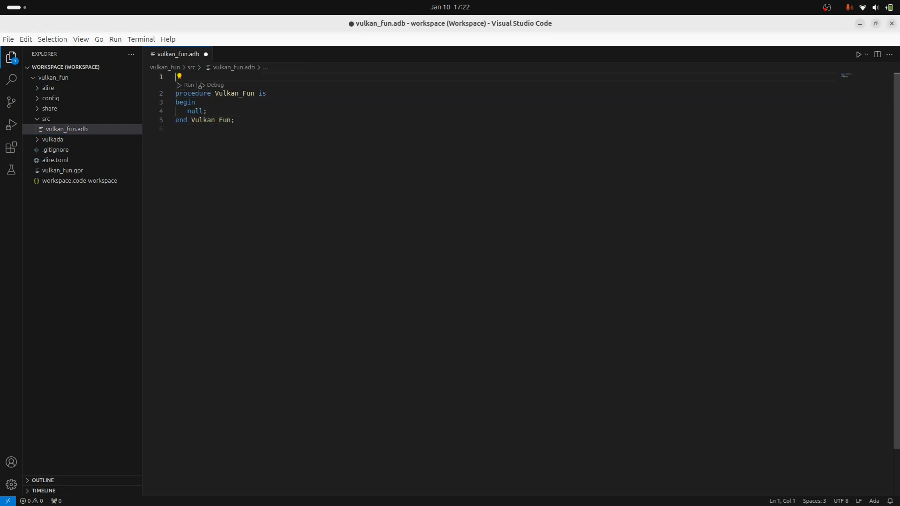
type("with")
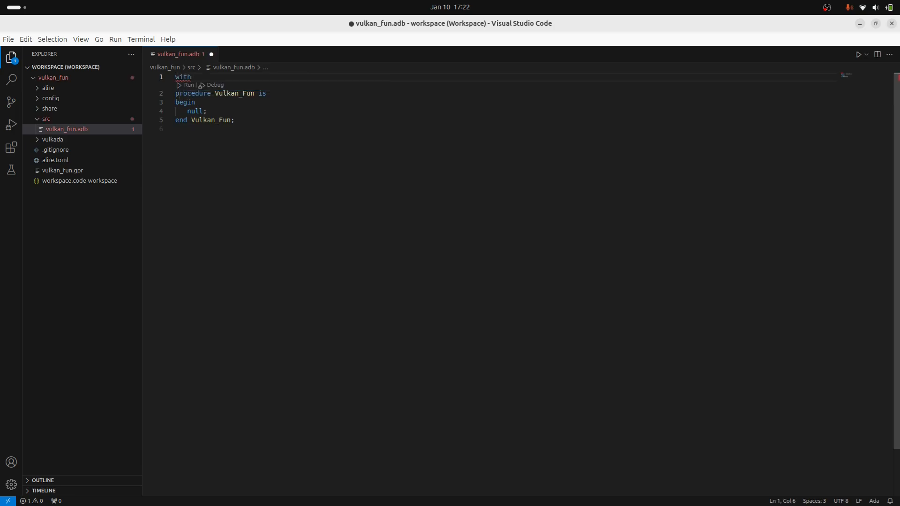
type("vulkan;")
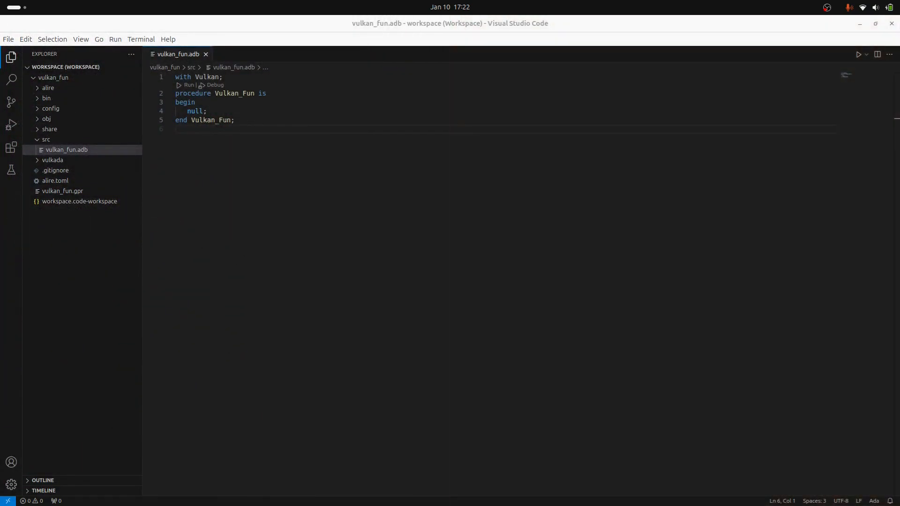
mouse_move(64, 67)
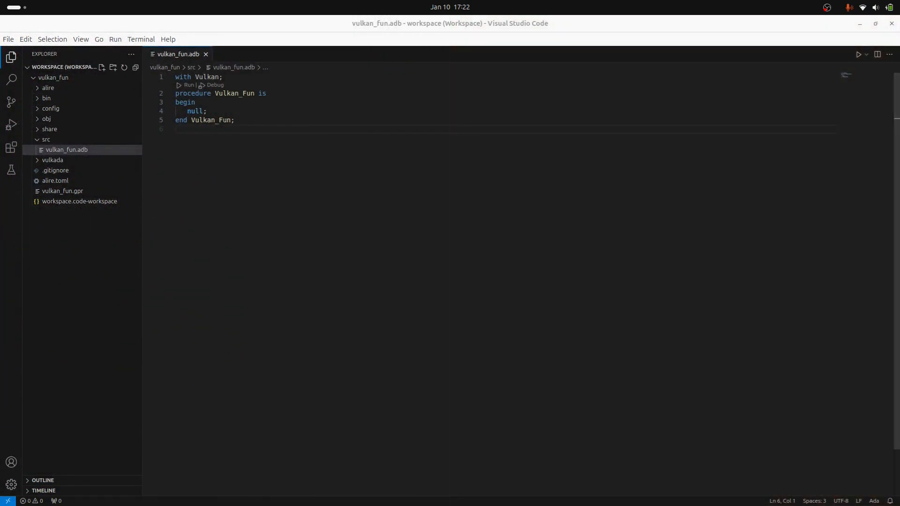
Expand the vulkada folder in Explorer, browse its binding files, and collapse it
left_click(52, 159)
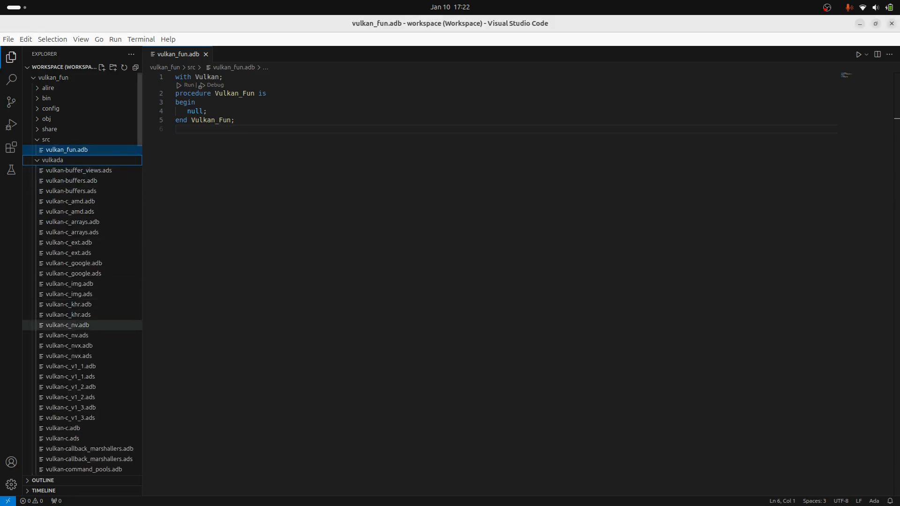
scroll("down", 3)
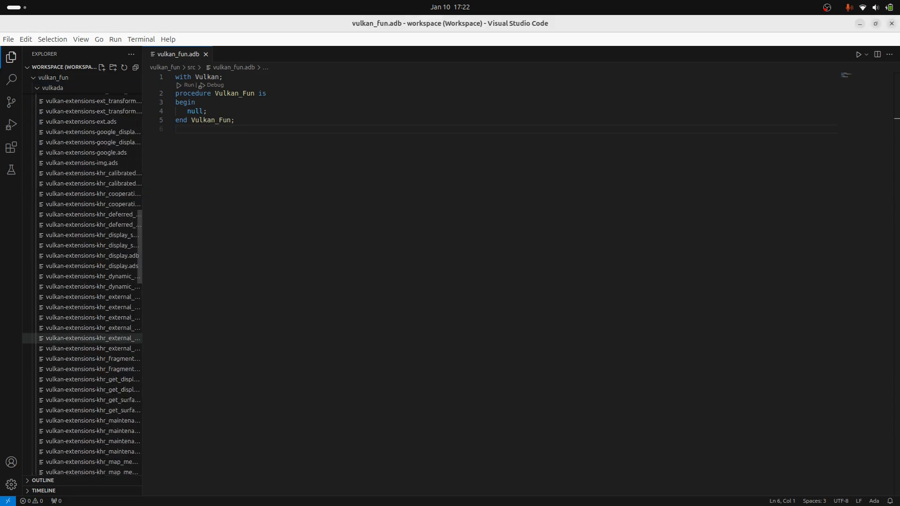
scroll("down", 3)
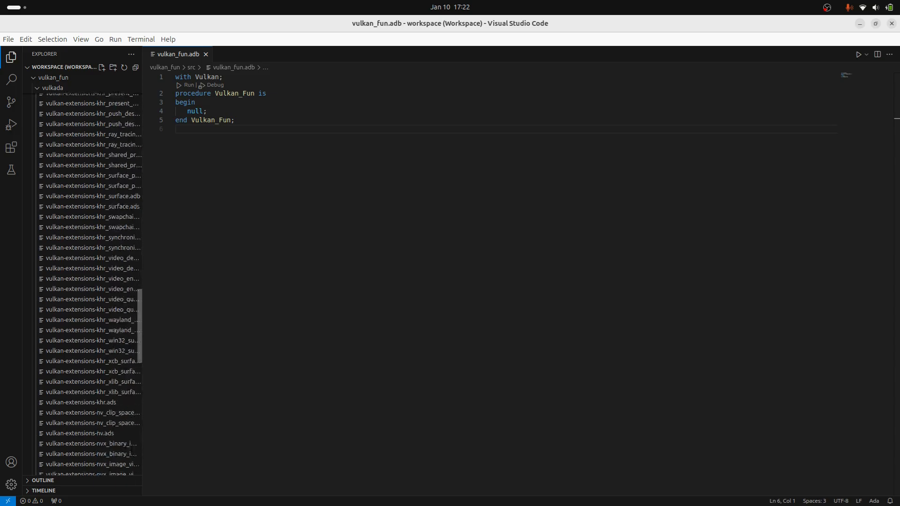
scroll("down", 3)
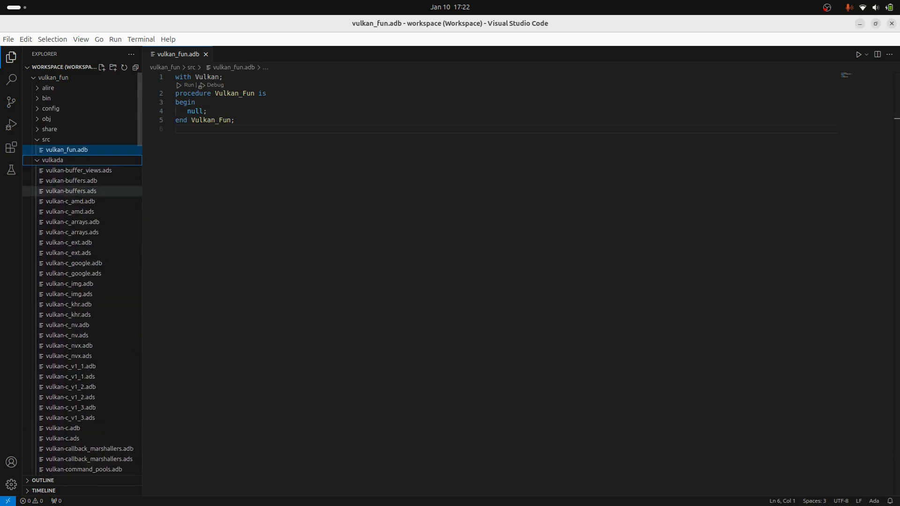
left_click(52, 160)
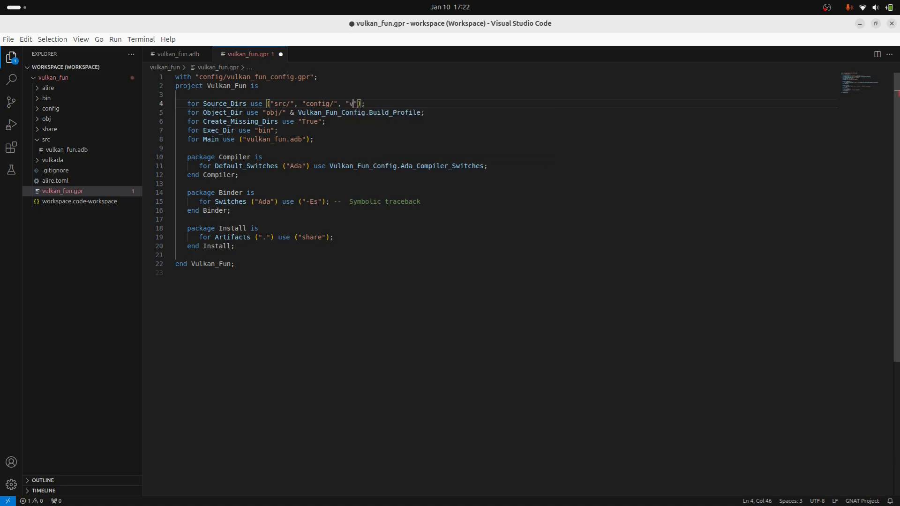
Append "vulkada/" to Source_Dirs in vulkan_fun.gpr and return after a successful build
type("vulkada/")
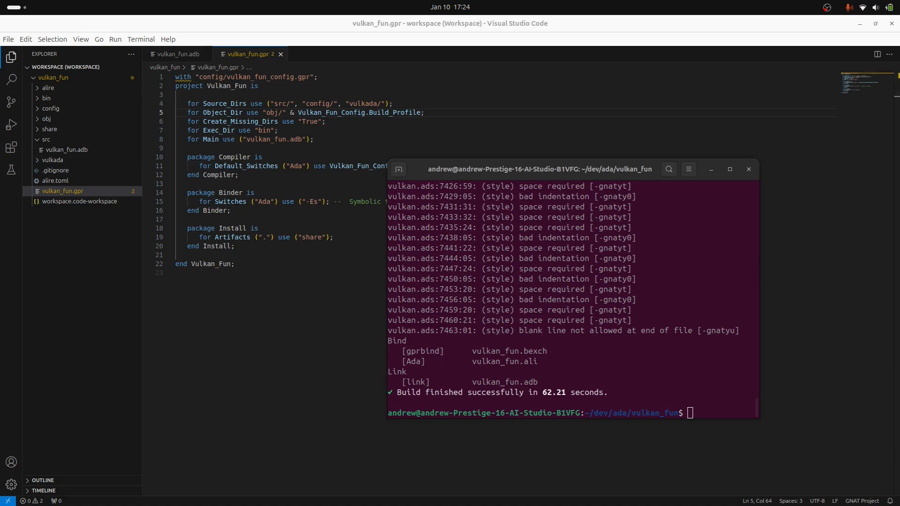
left_click(748, 170)
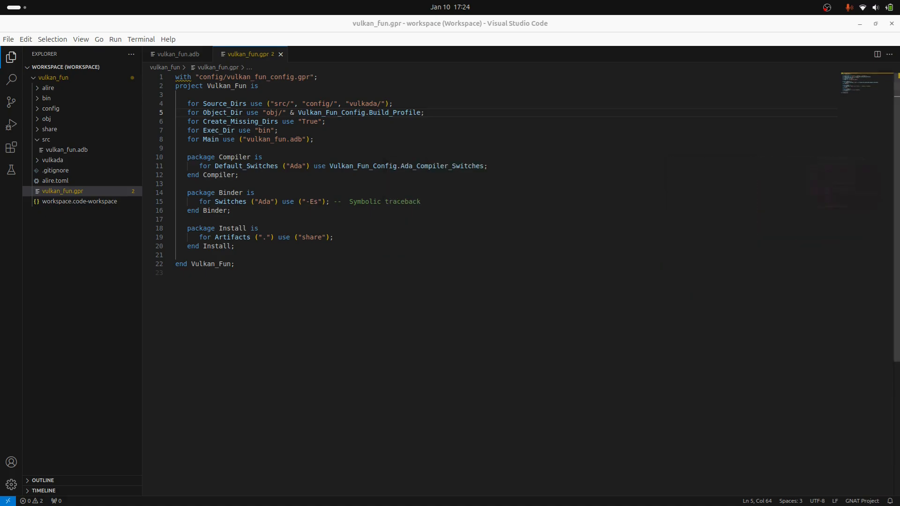
Declare Layers : Vulkan.Layer_Properties_Vectors.Vector := Enumerate_Instance_Layer_Properties in vulkan_fun.adb
left_click(177, 54)
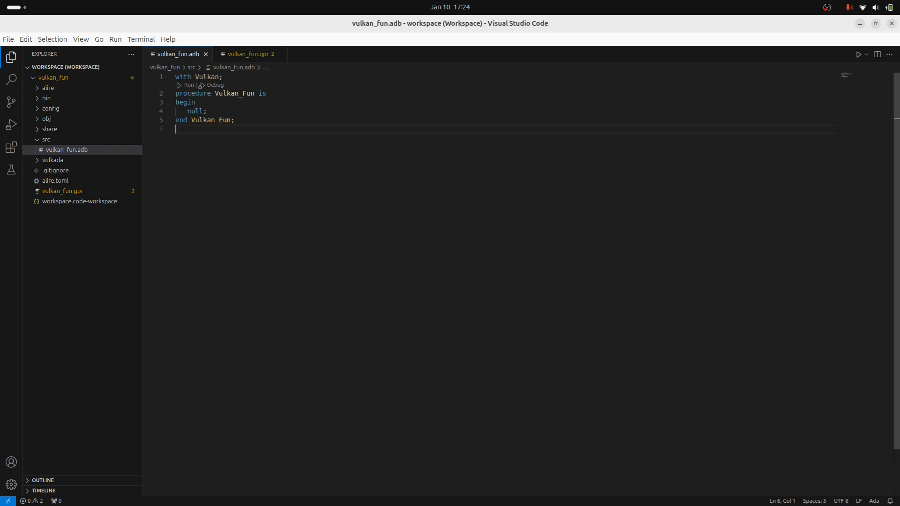
left_click(262, 94)
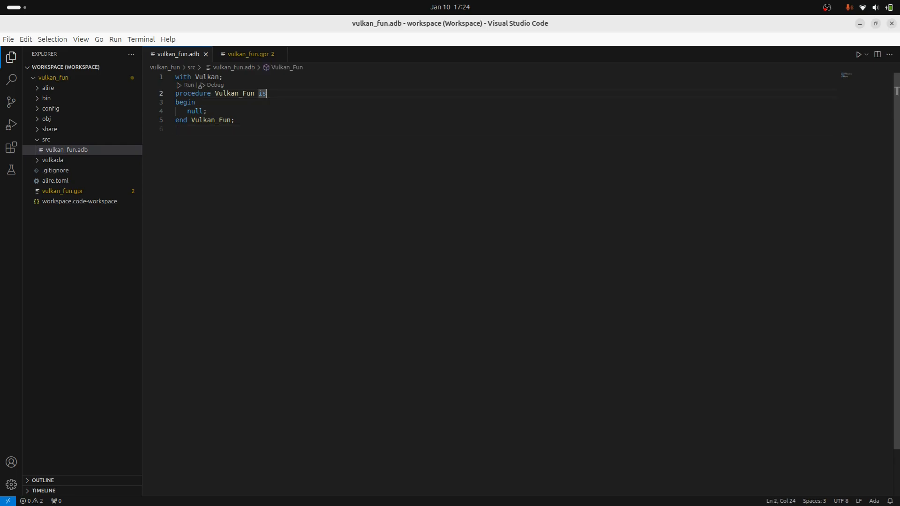
key("Enter")
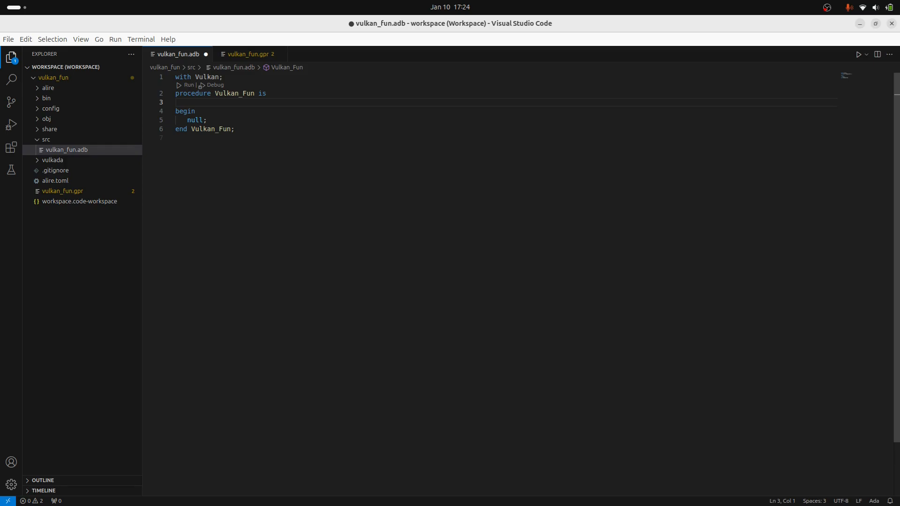
type("L")
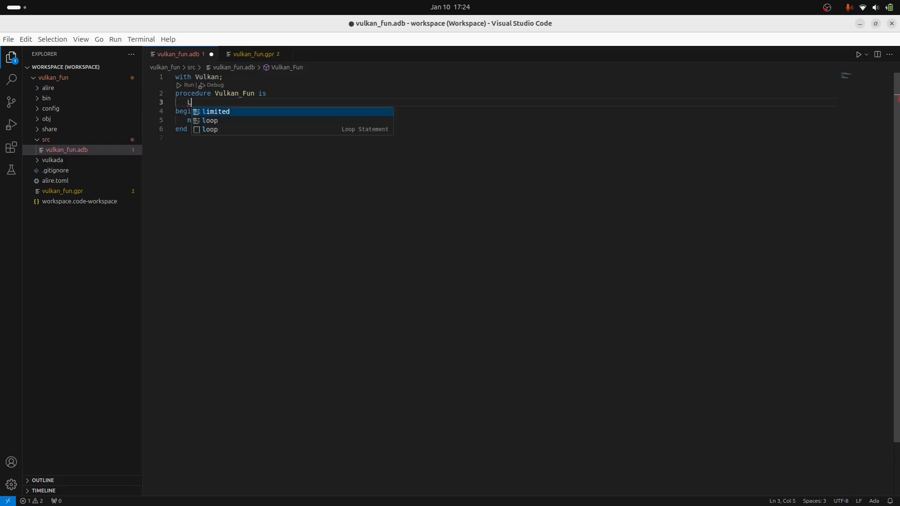
type("ayers")
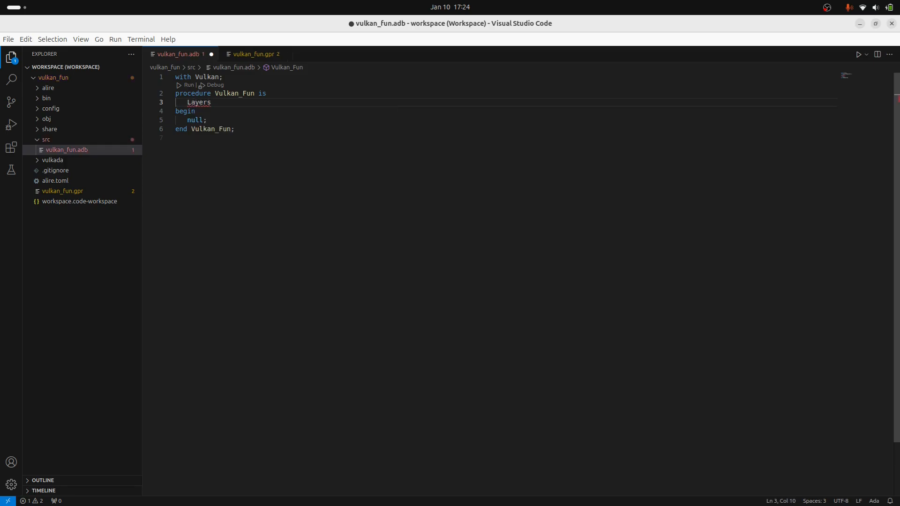
type(": Vulkan.Ph")
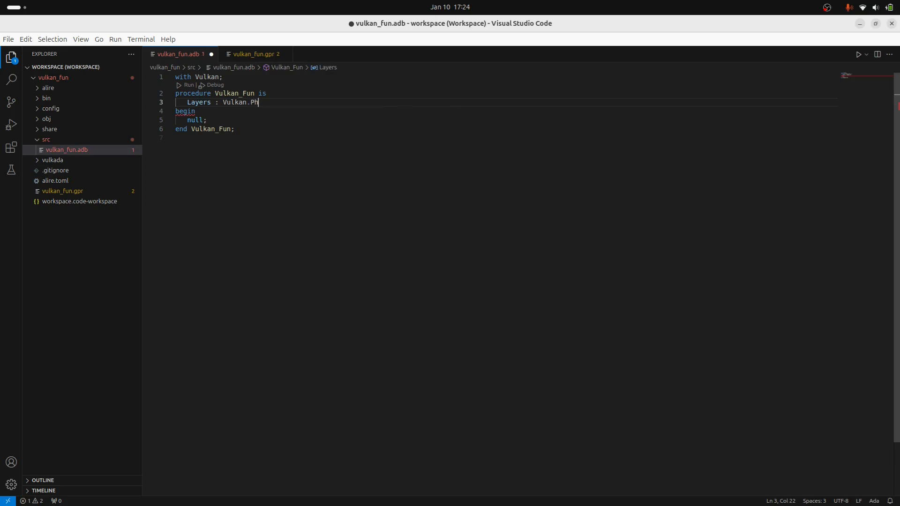
key("ctrl+s")
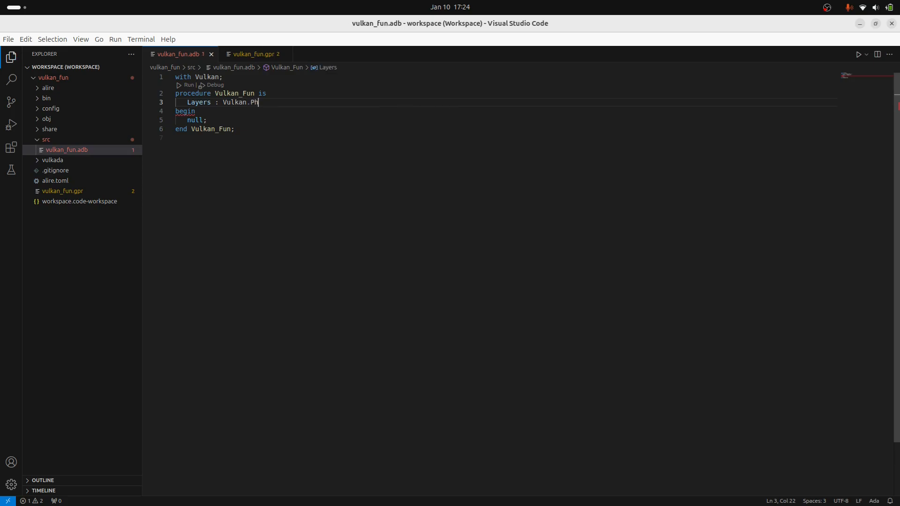
key("BackSpace")
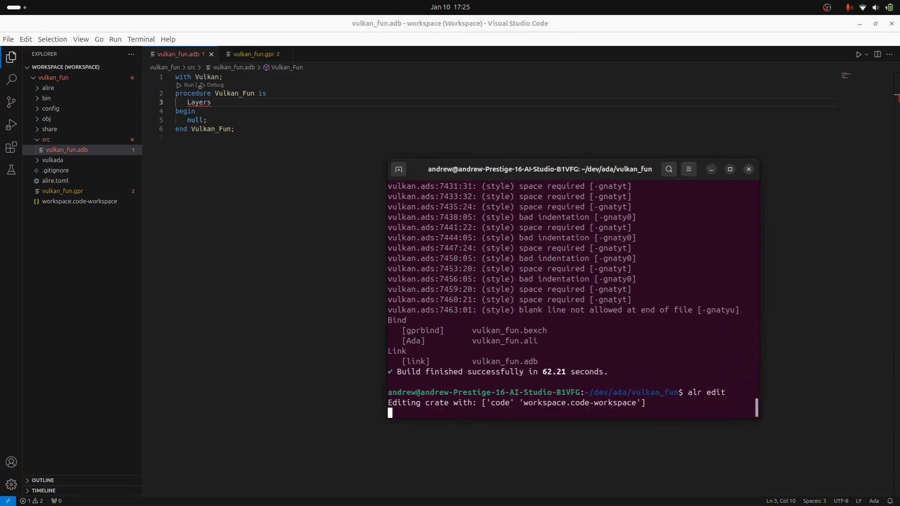
type(": Vulkan.")
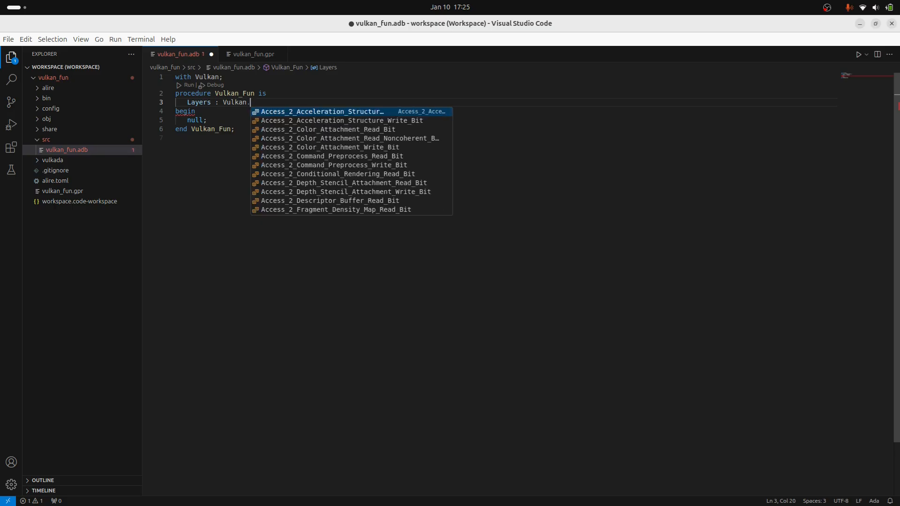
type("Layer_Properties_Vectors.Vector")
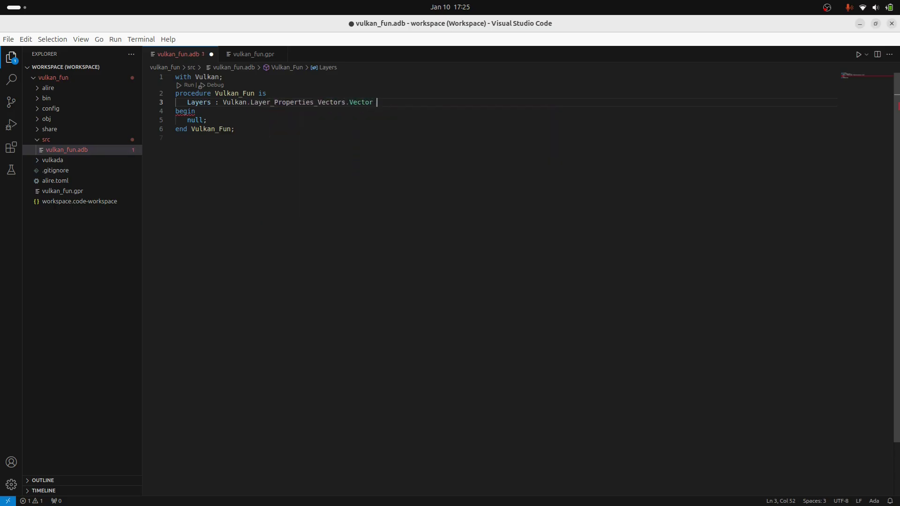
type(":=")
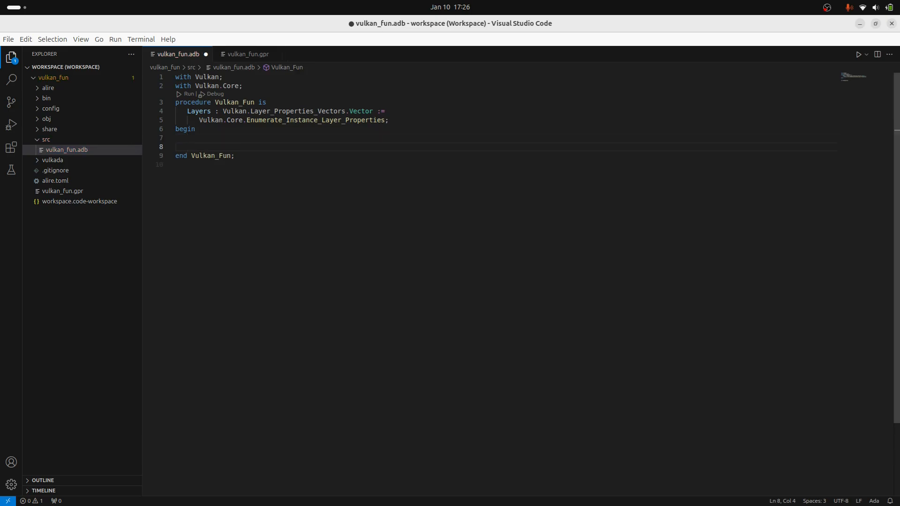
Add a 'for Layer of Layers loop' with Put_Line (To_String (...)), plus Ada.Text_IO and Ada.Strings.Unbounded clauses
type("for L")
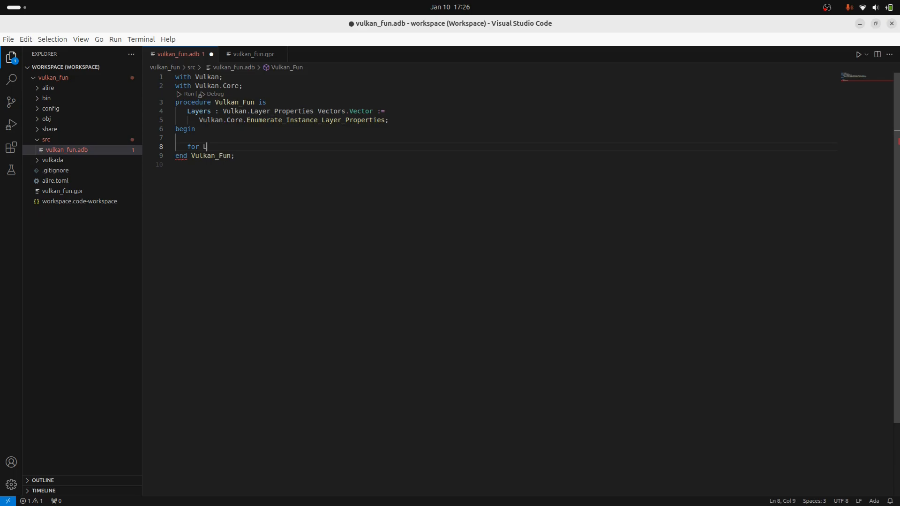
type("ayer of Layers loop")
type("end loop;")
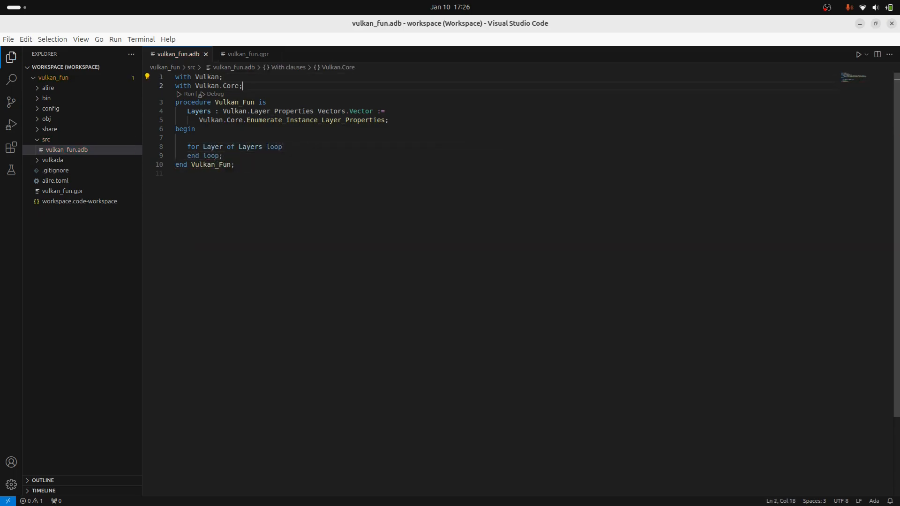
key("Enter")
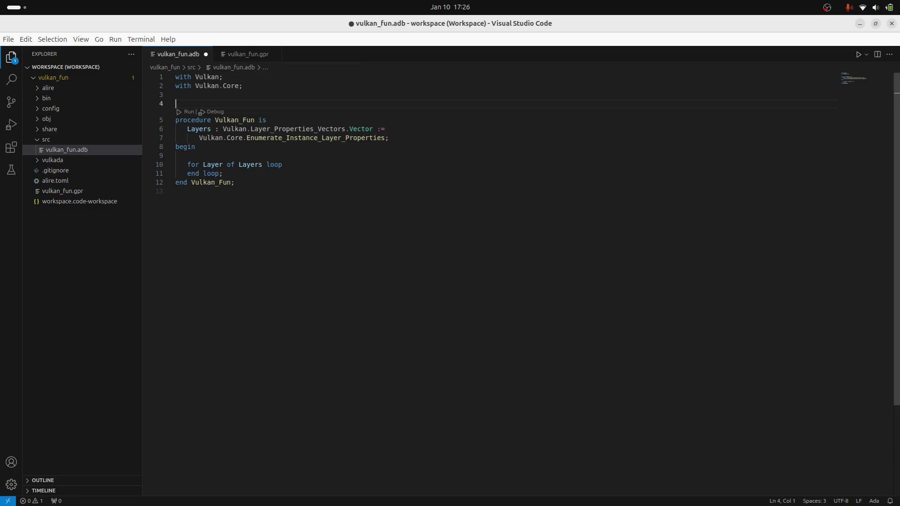
type("with Ada.Text_IO; use Ada.Text_IO;")
type("with Ada.Strings.")
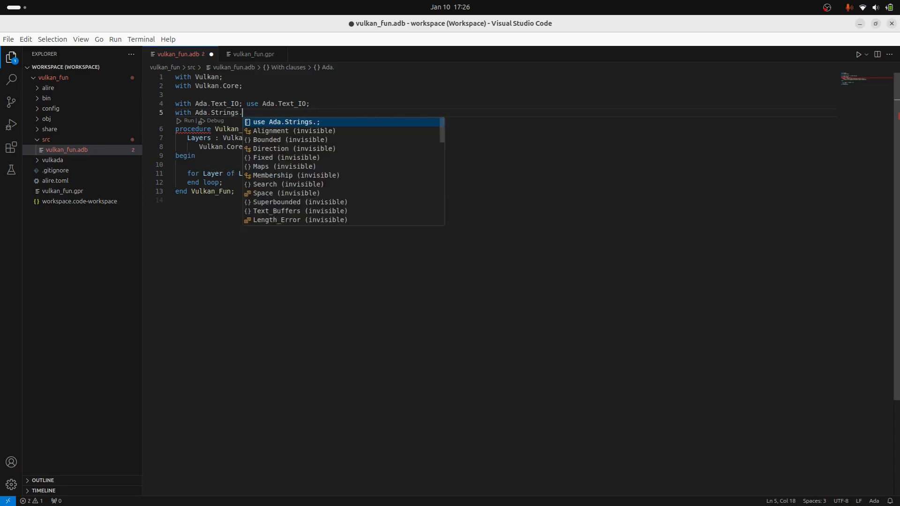
type("Unbounded; use Ada.Strings.Unbounded;")
type("Put")
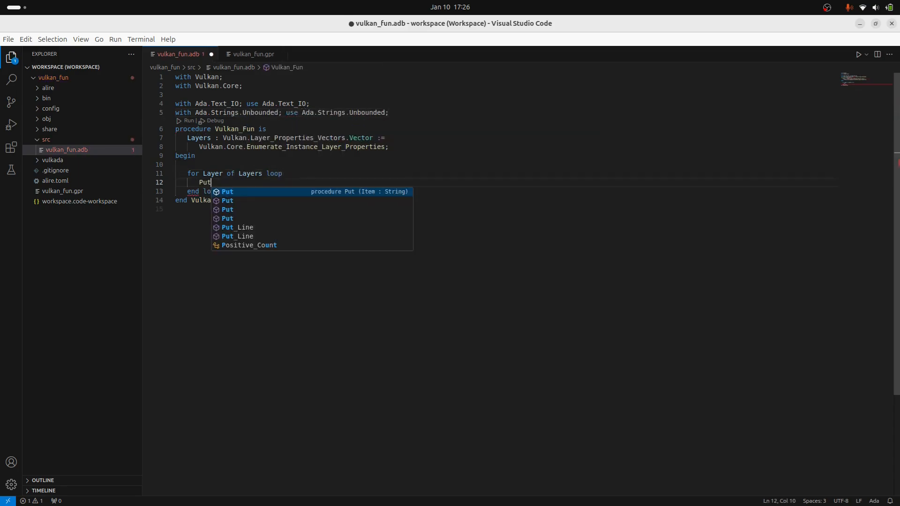
type("_Line (To_String (Layer.Name));")
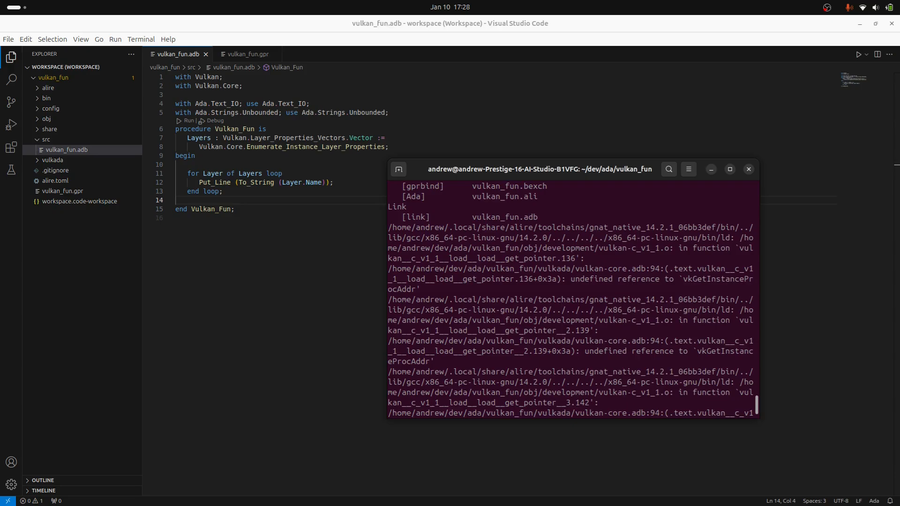
Scroll through the undefined vkGetInstanceProcAddr linker errors in the terminal
scroll("down", 3)
type("pack")
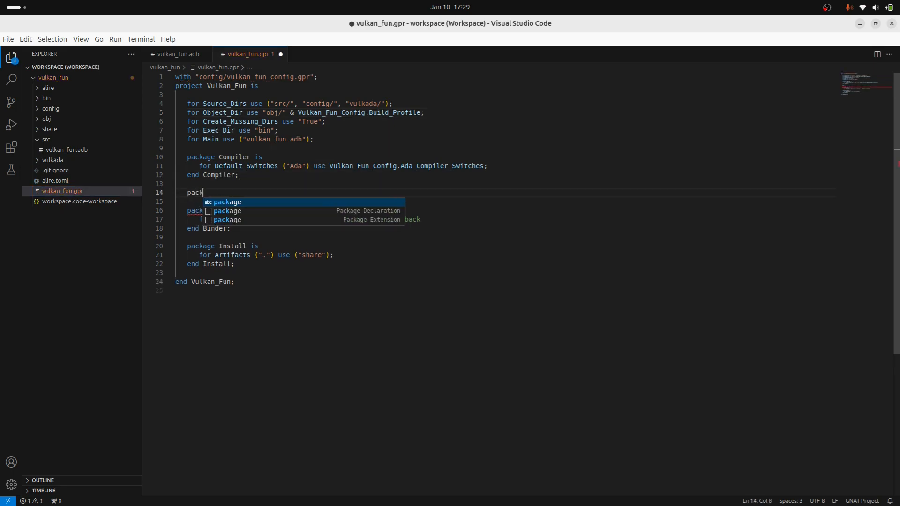
Add package Linker with for Default_Switches ("Ada") use ("-lvulkan") to vulkan_fun.gpr
type("age L")
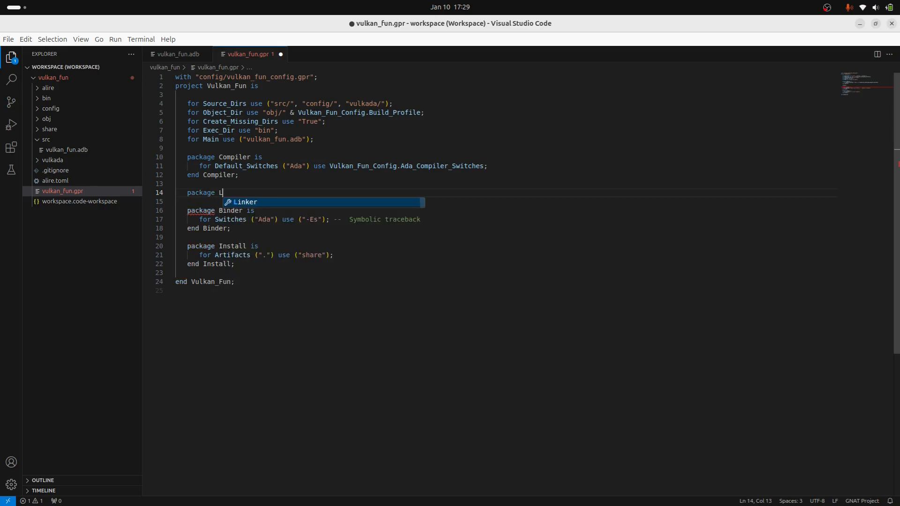
type("inker is")
type("end Linker")
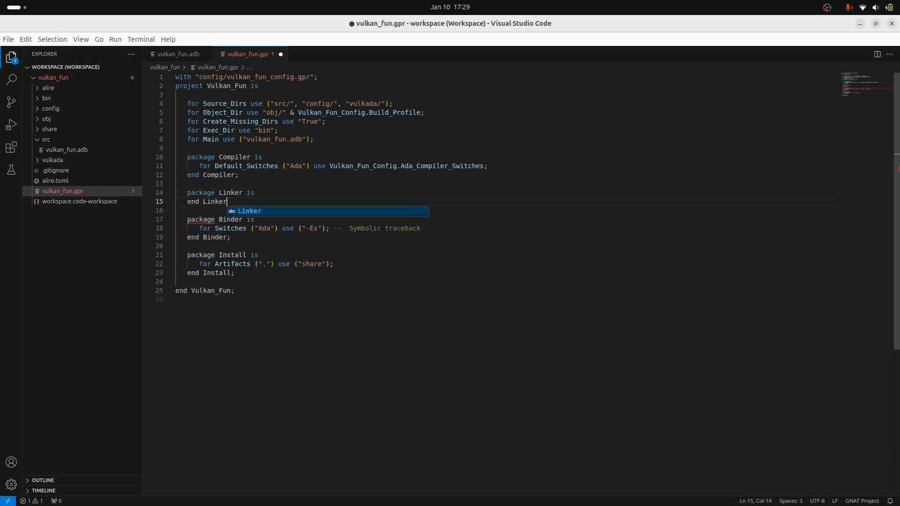
type(";")
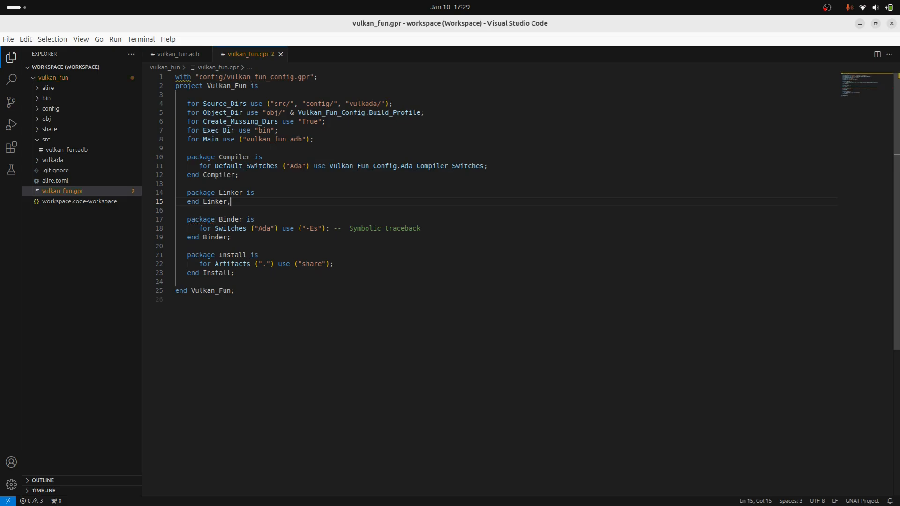
key("Enter")
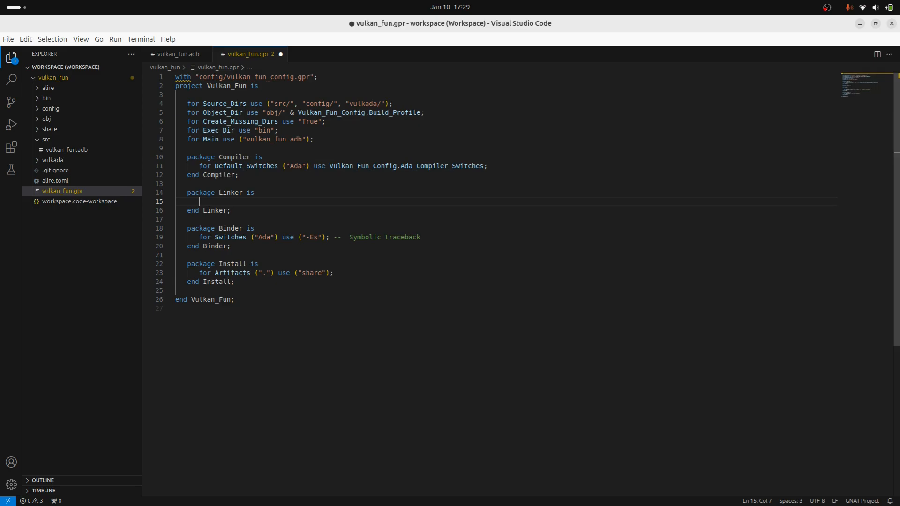
type("for")
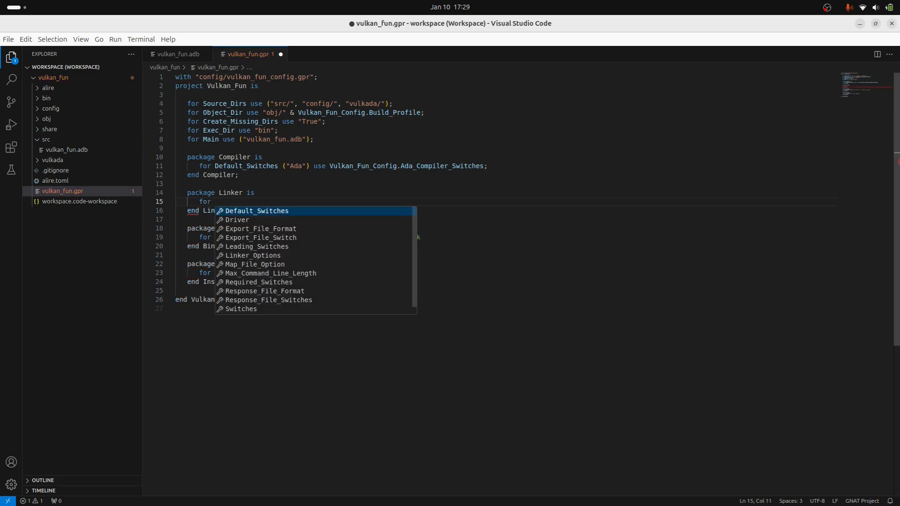
type("Default_Switches")
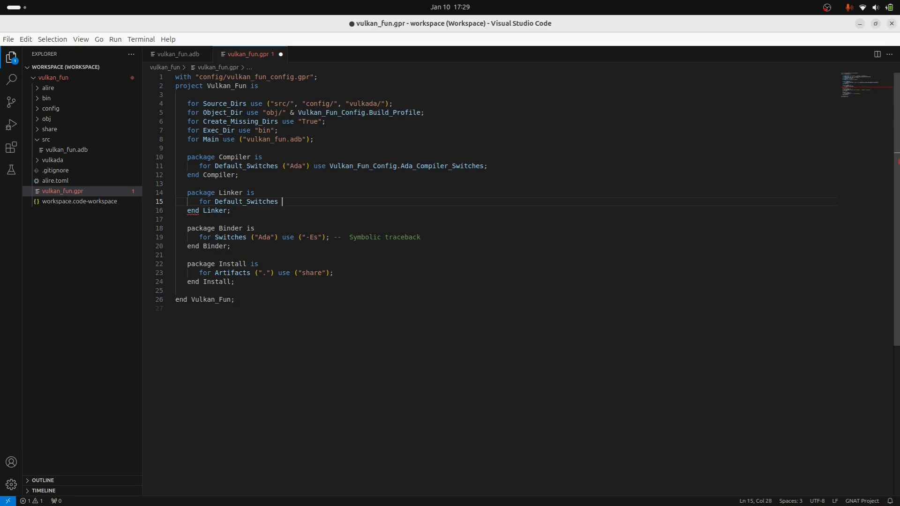
type("(\"Ada\")")
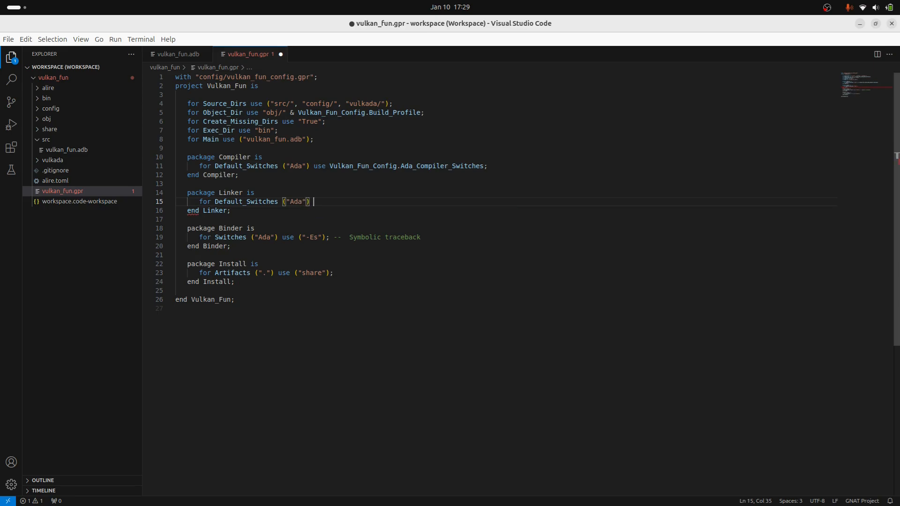
type("use (\"-\")")
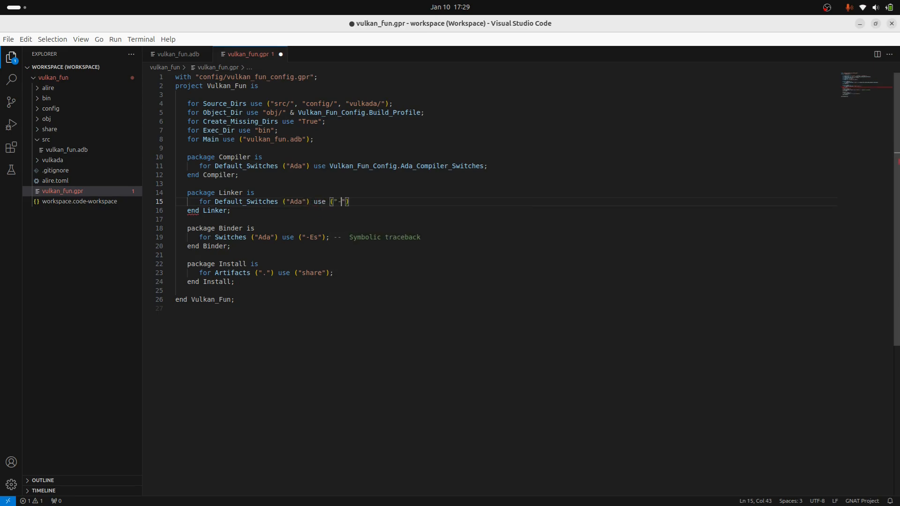
type("-lvulkan")
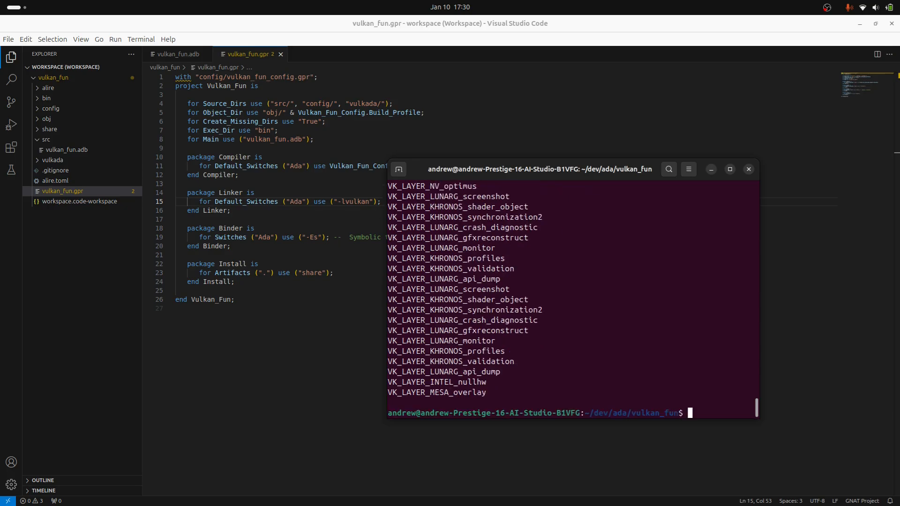
Switch to the vulkan_fun.adb tab in the VS Code window
left_click(176, 54)
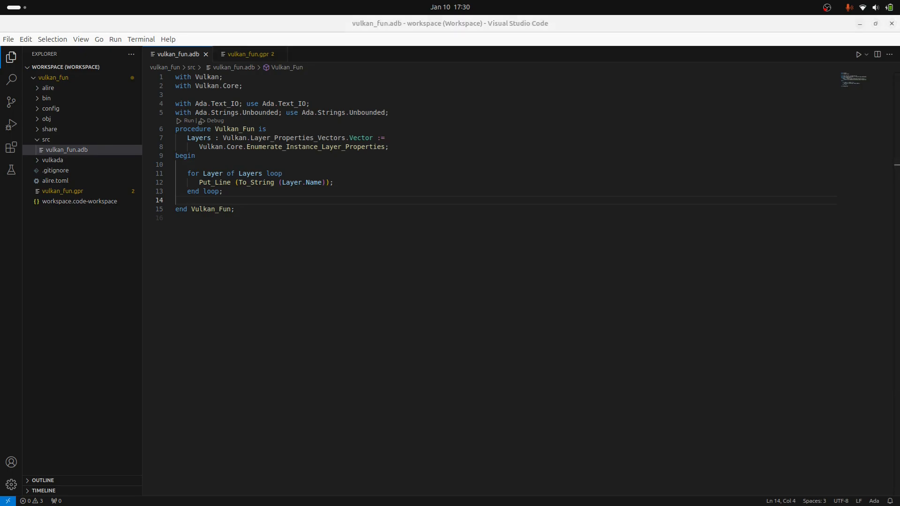
Add 'use type Vulkan.Result;' and jump to Result's definition in vulkan.ads
left_click(223, 191)
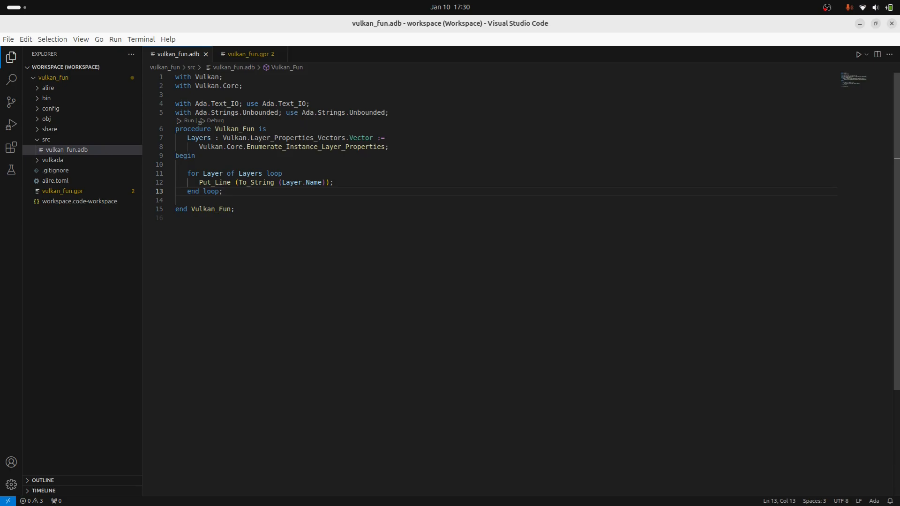
key("Enter")
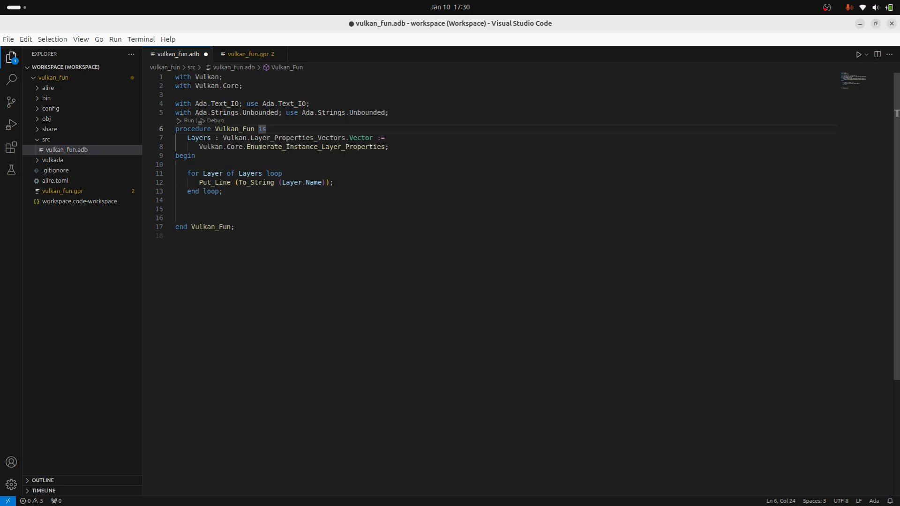
type("use")
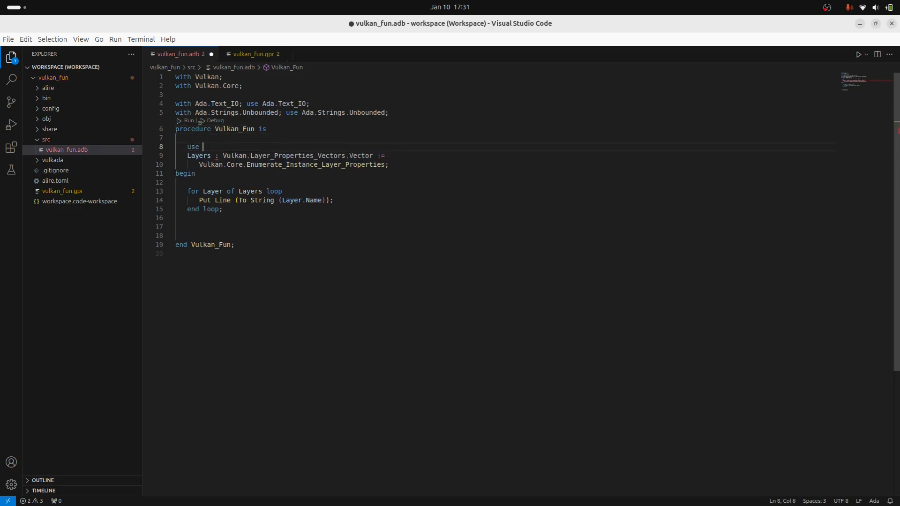
type("type Vulkan.Result;")
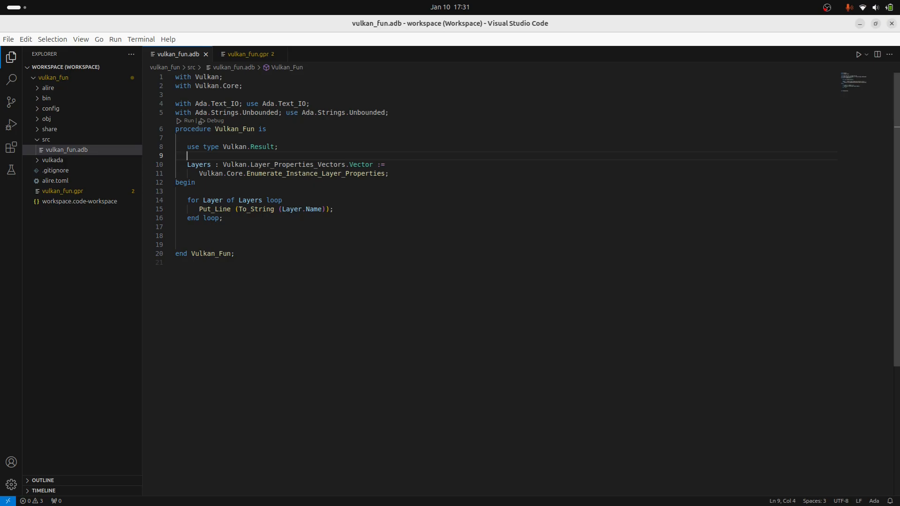
mouse_move(262, 146)
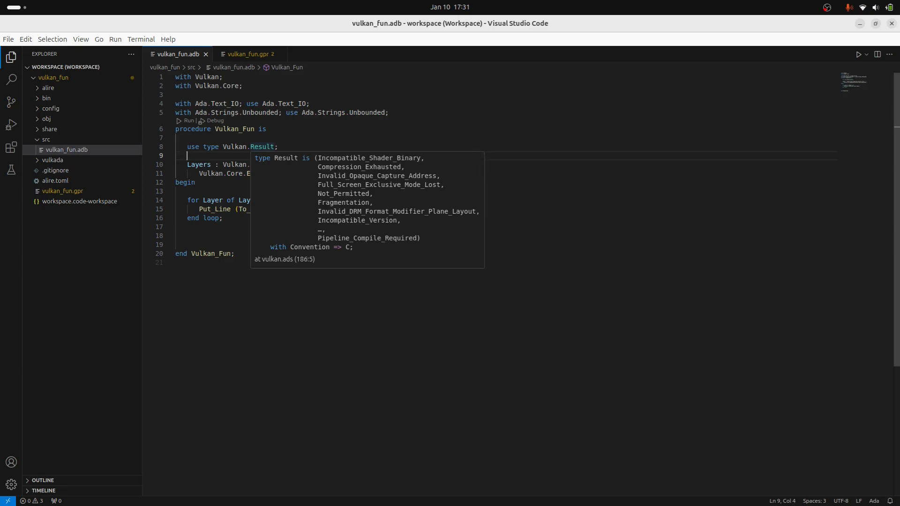
right_click(265, 147)
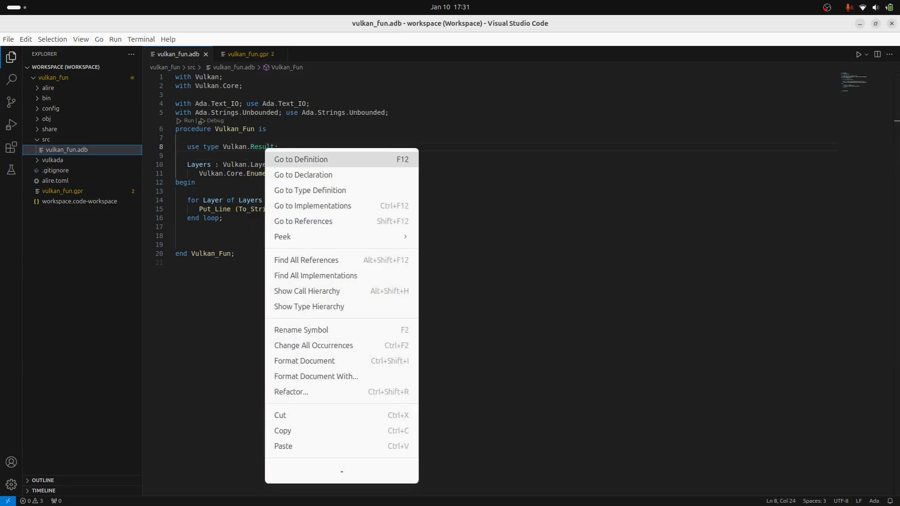
left_click(300, 159)
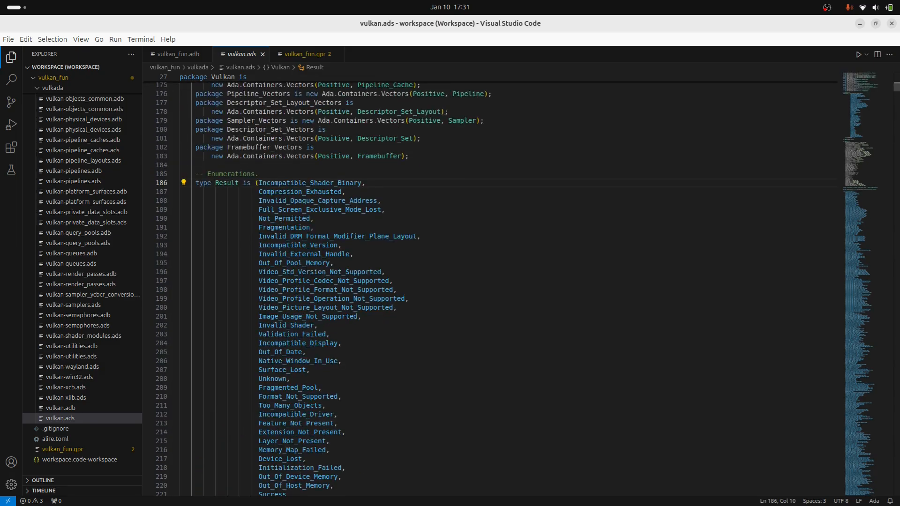
mouse_move(314, 54)
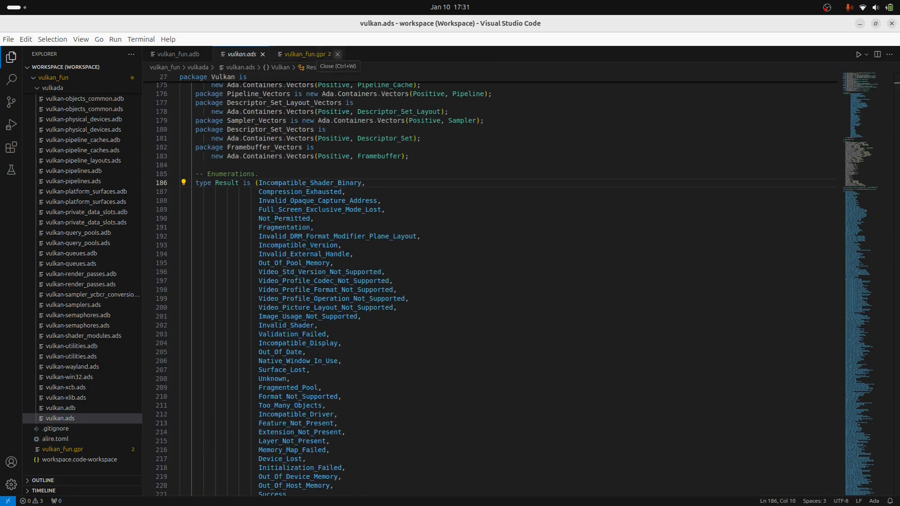
Close vulkan.ads and declare aliased App_Info, Create_Info, Result and Version variables
left_click(180, 54)
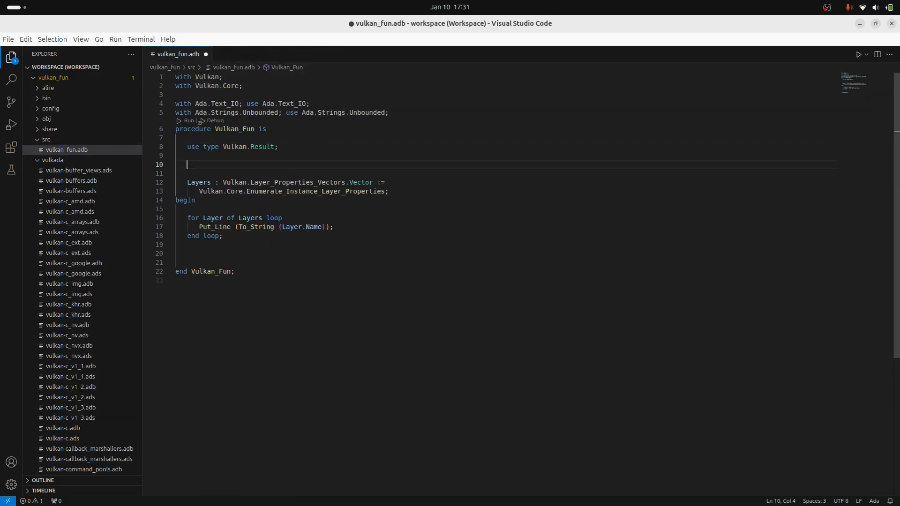
type("App_Info : aliased")
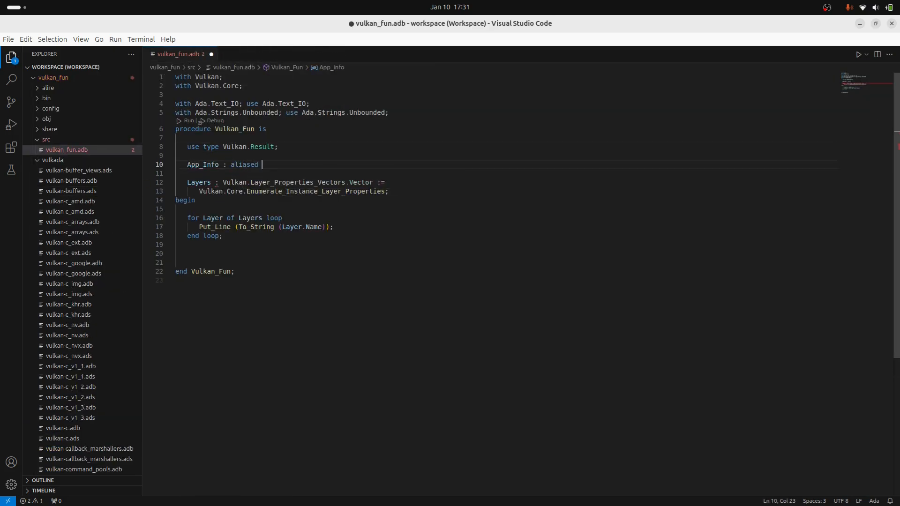
type("Vulkan.Application_Info;")
type("Create_Info :")
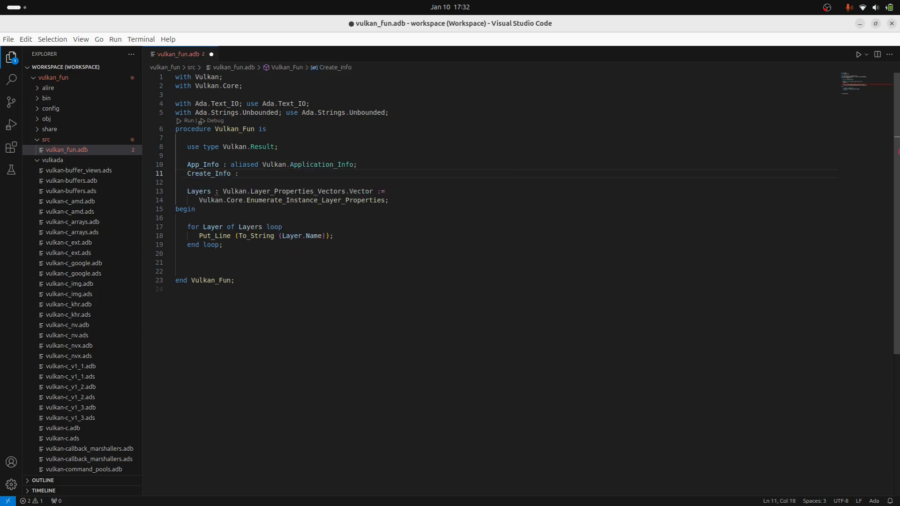
type("Vulkan.Instance_Create_Info")
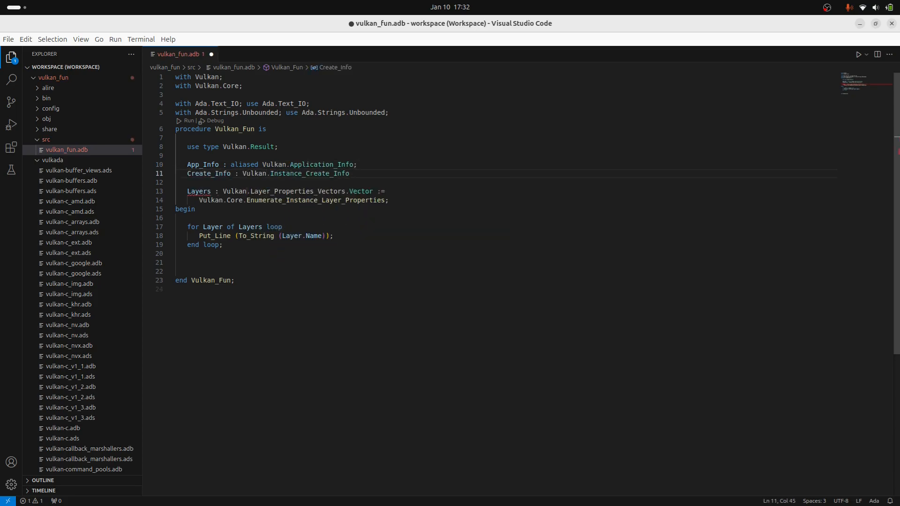
type("Result : Vulkan.Result;")
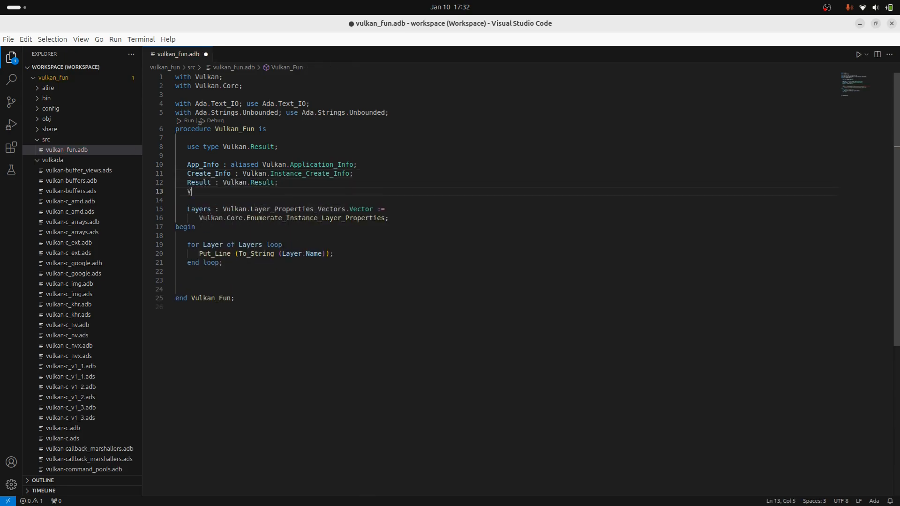
type("ersion : Vulkan.Version_Number;")
left_click(506, 280)
type("Version :")
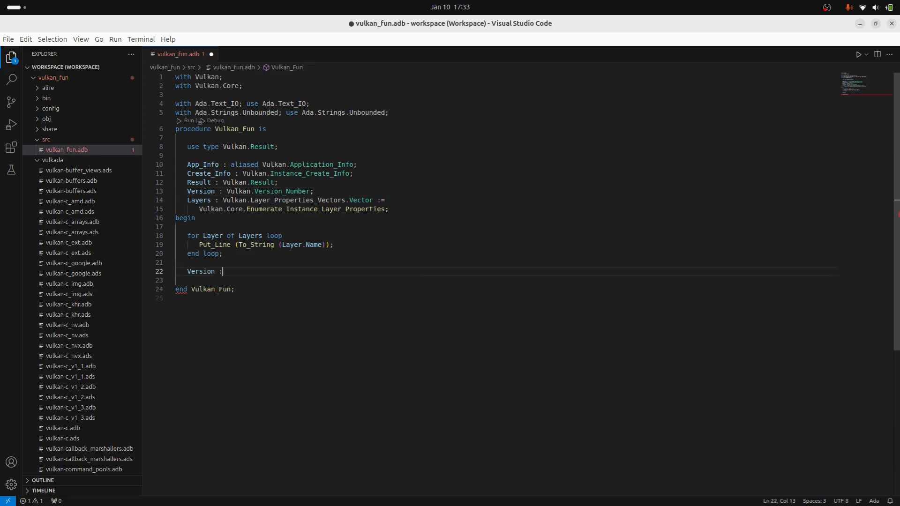
Assign Version from Vulkan.Core.Enumerate_Instance_Version after the loop
type("= Vulkan.Enumerate")
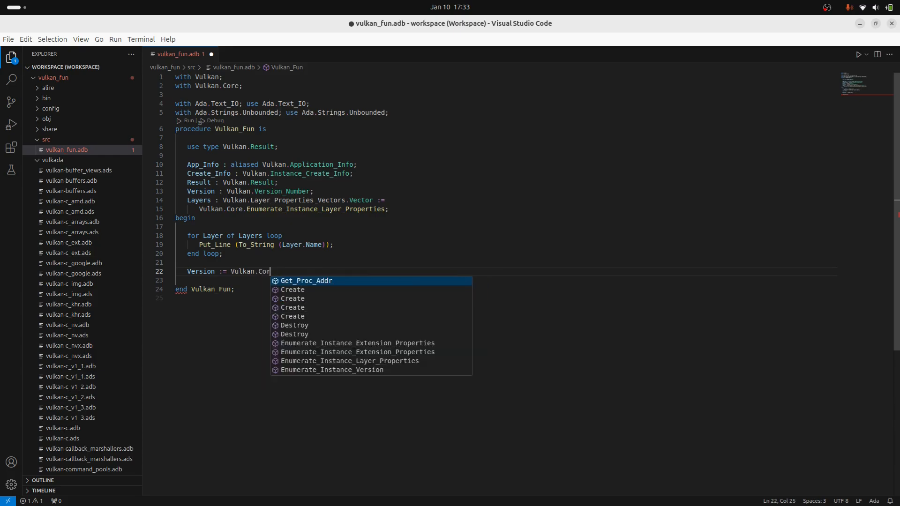
type("Get")
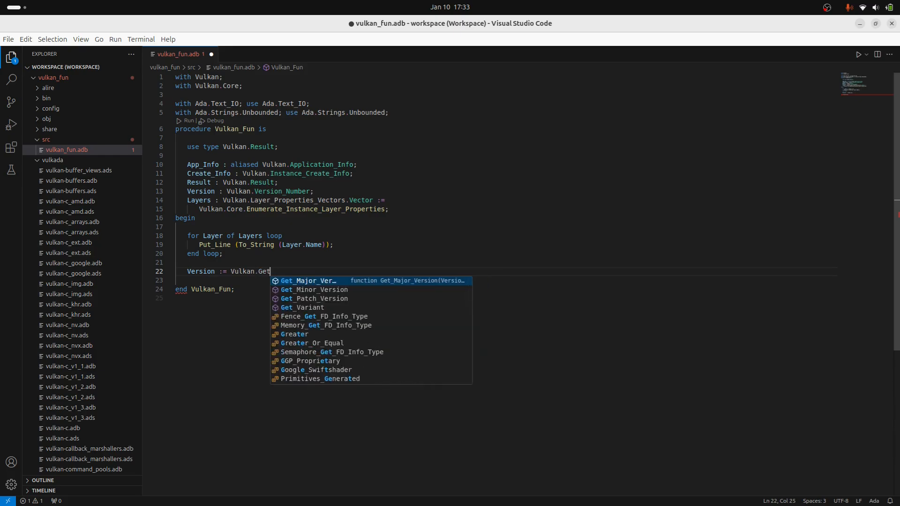
key("Escape")
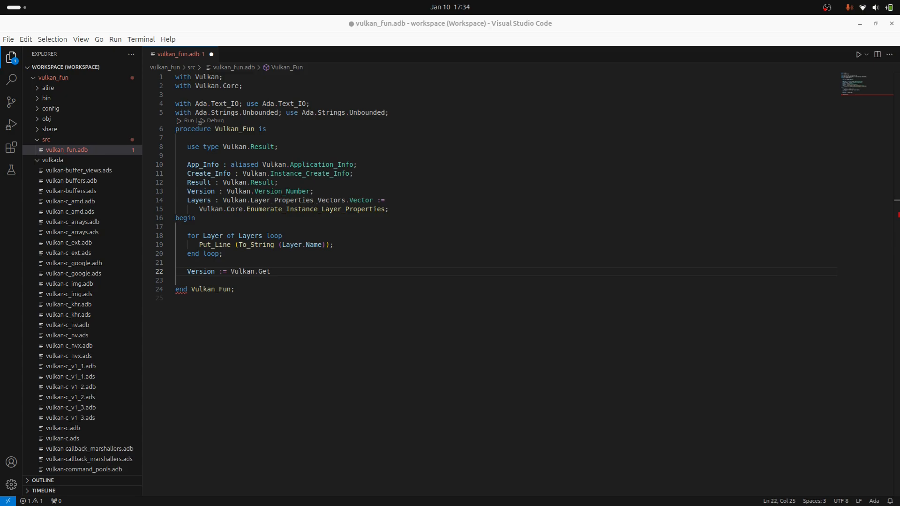
type("Core.Enumerate_Instance_Version;")
type("alr run")
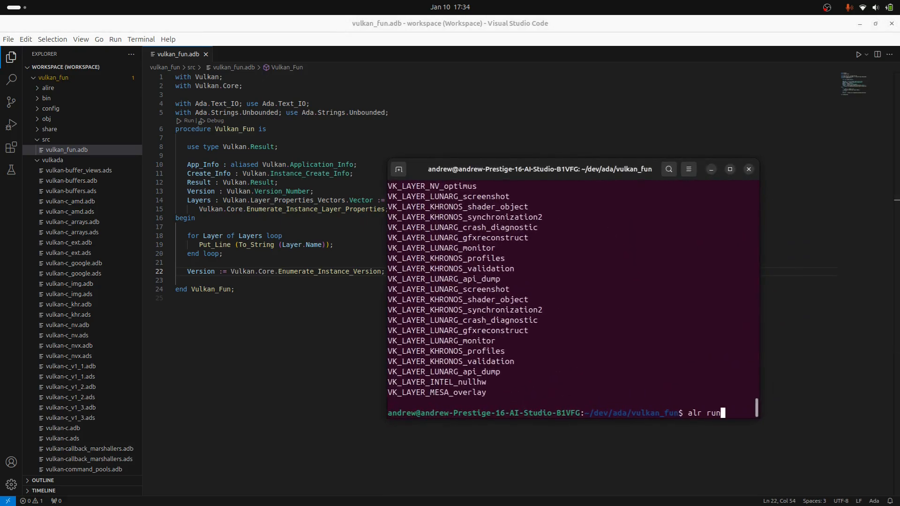
Complete Version := Vulkan.Create_Version (Major => 1, Minor => 3, Patch => 0) and save
key("Return")
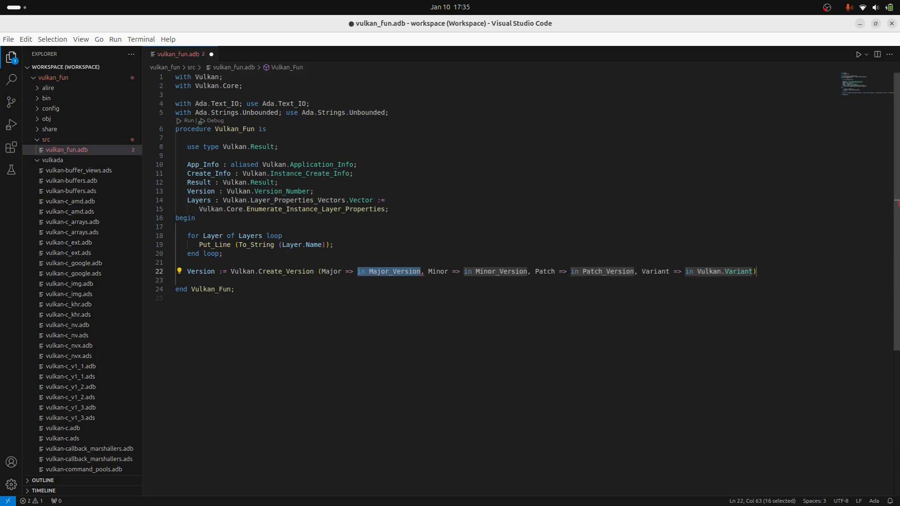
type("1")
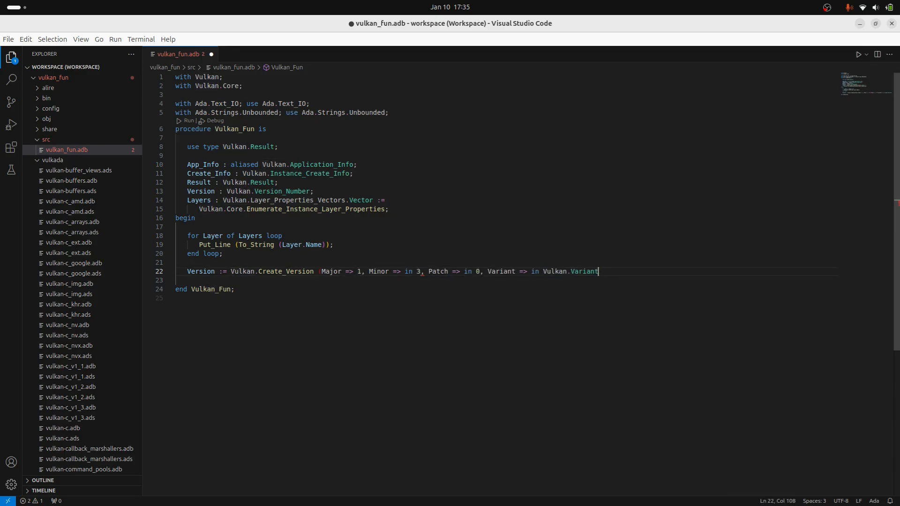
key("Backspace")
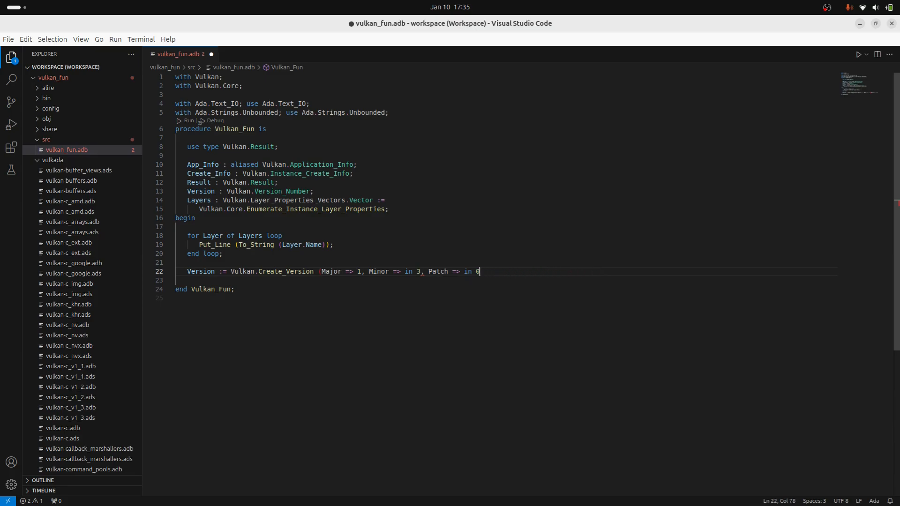
type(");")
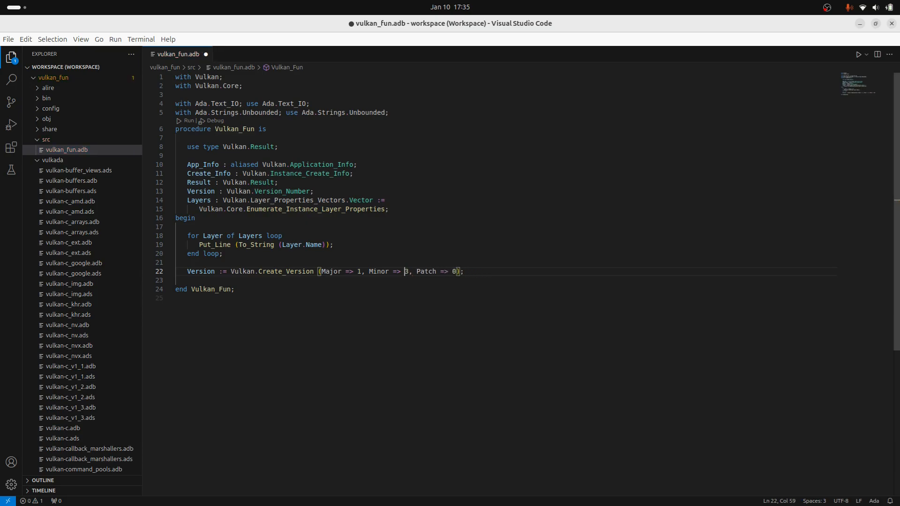
double_click(378, 271)
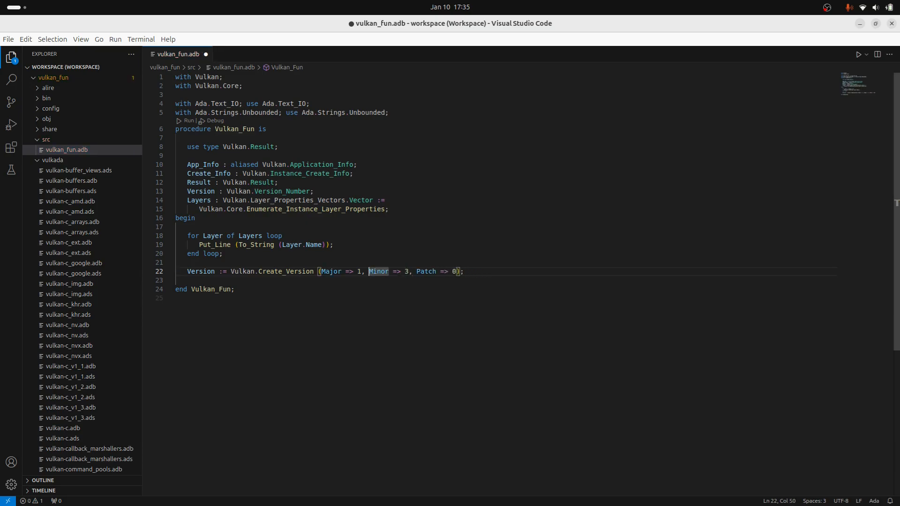
key("Ctrl+s")
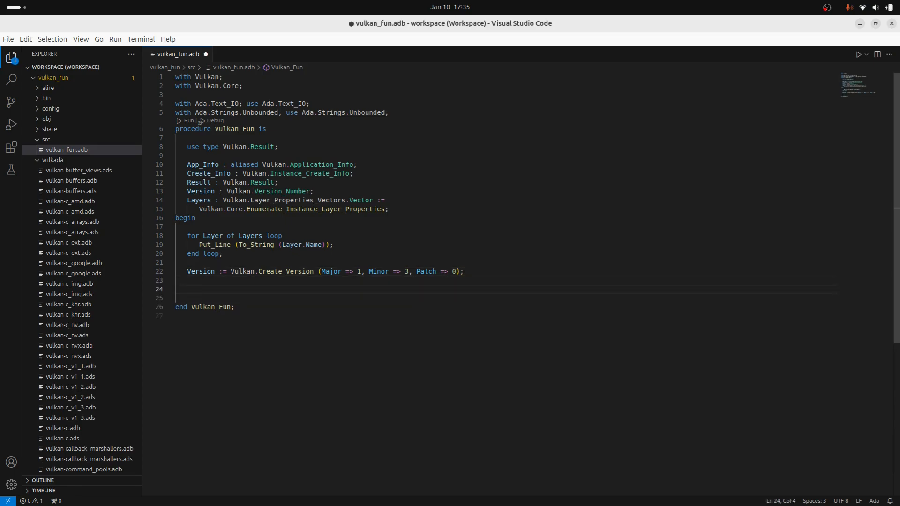
Set App_Info name 'Test' and versions, link it into Create_Info, and begin the Result call
type("A")
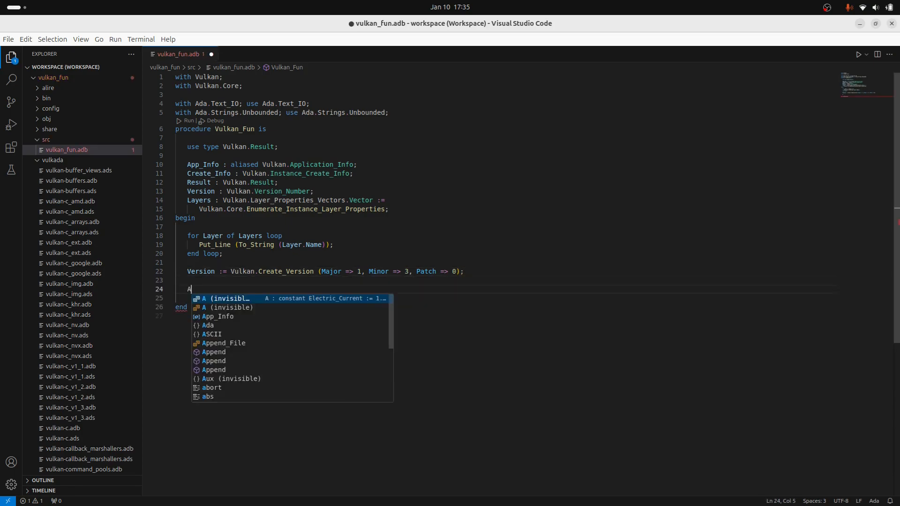
type("pp_Info.API_Version := V")
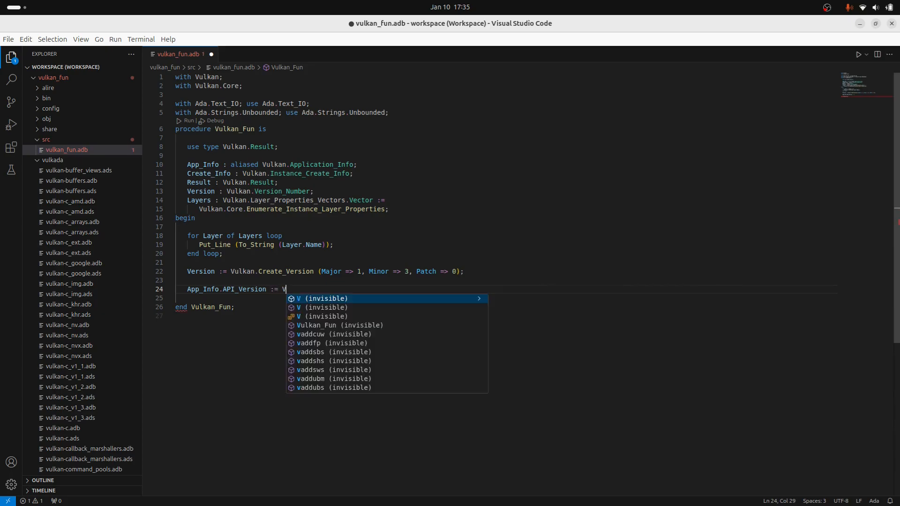
type("ersion;")
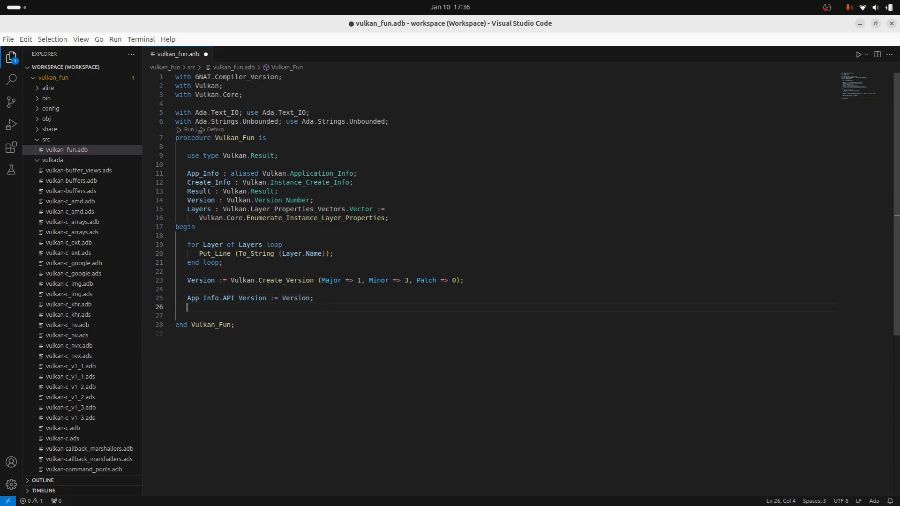
type("App_Info.Application_Name := To_Unbounded_String (\"Test\");")
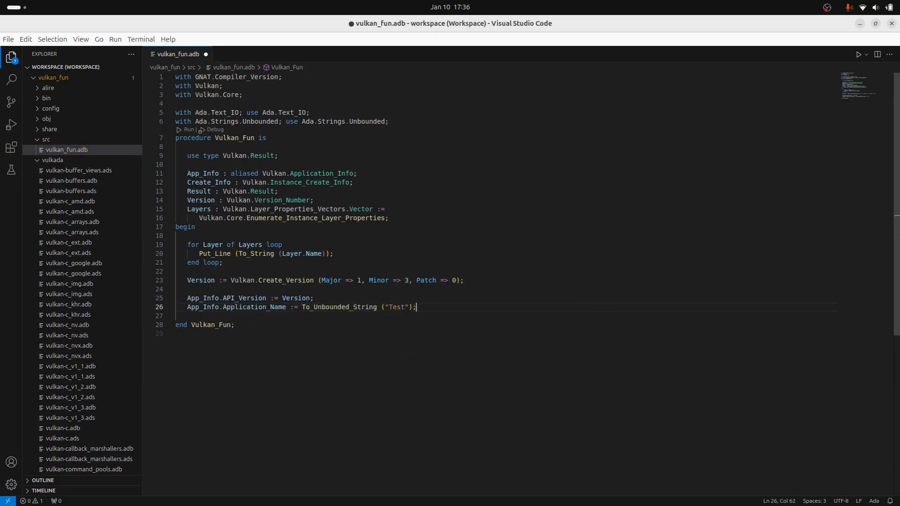
type("App_Info.A")
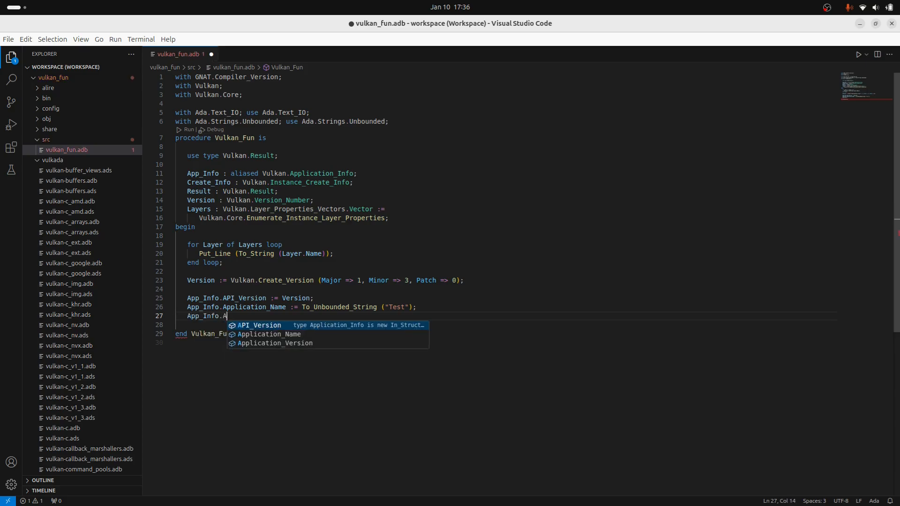
type("pplication_Version := Version;")
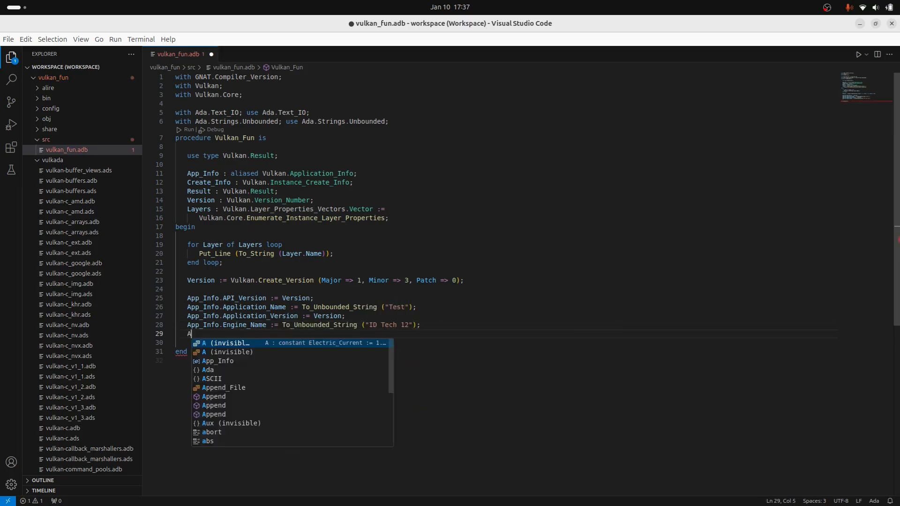
type("pp_Info.Engine_Version := Version;")
type("Create_Info.Application_Info")
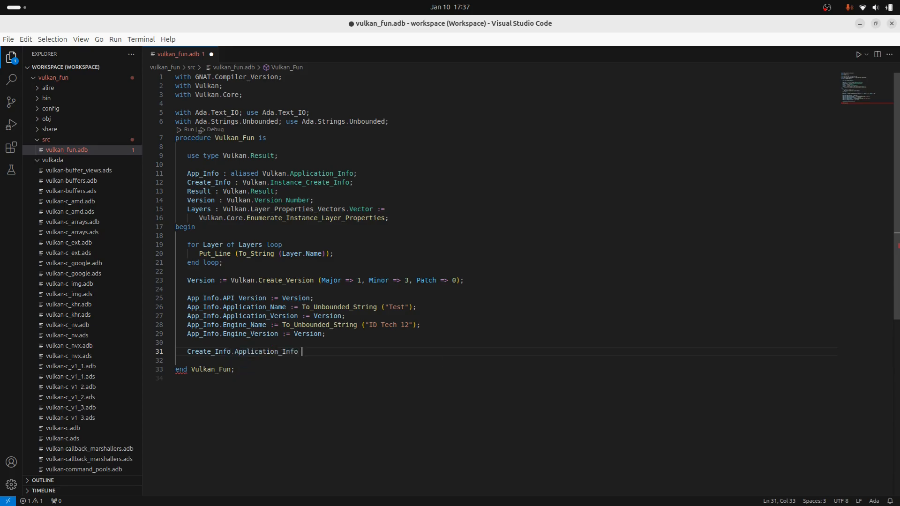
type(":= App_Info'Unchecked_Access;")
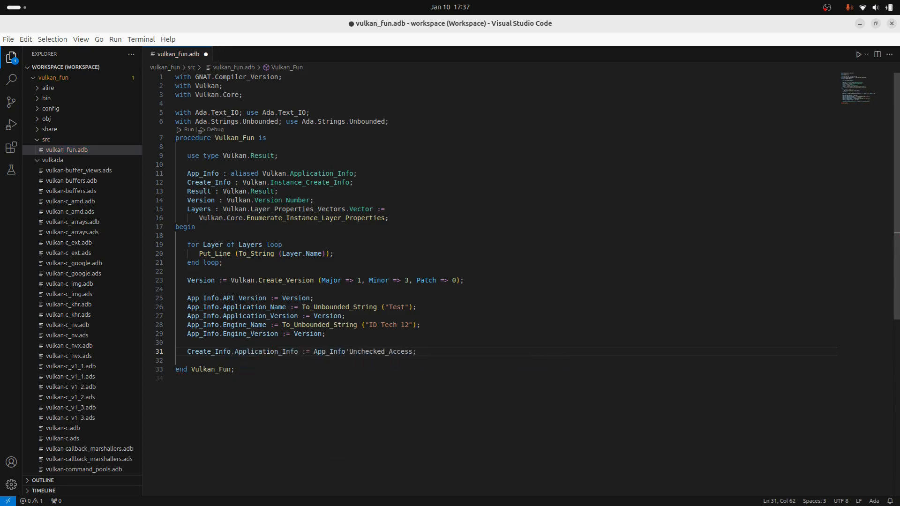
type("Result := Vulkan.Core.")
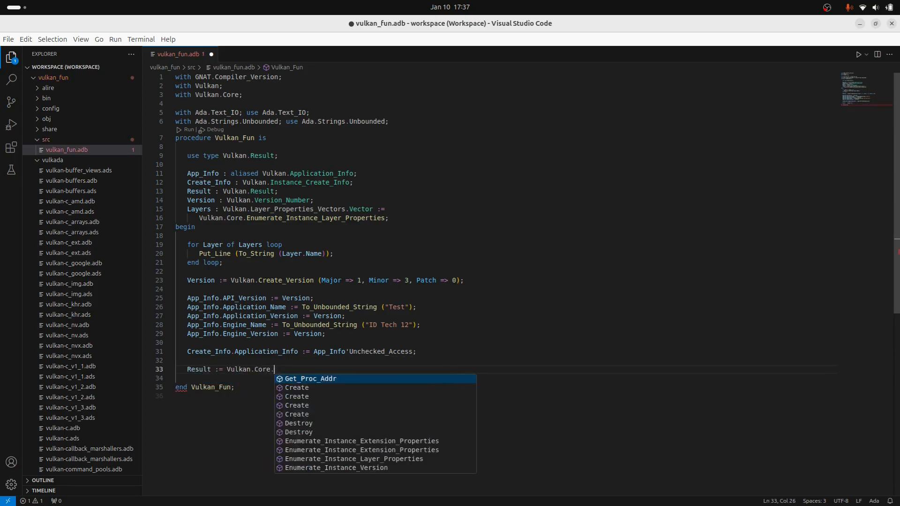
Call Vulkan.Core.Create(Create_Info, Instance) and declare Instance : Vulkan.Instance
type("create(")
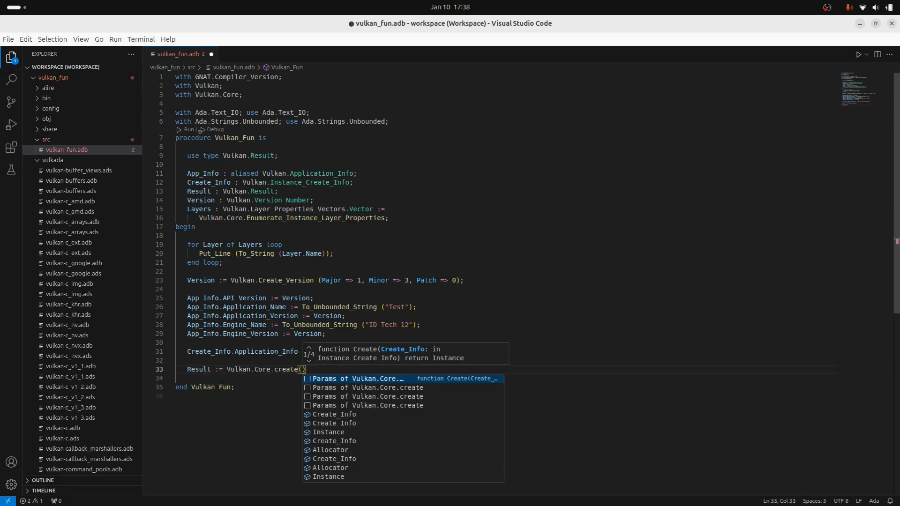
type("Create_Info, Instance")
type("Instance :")
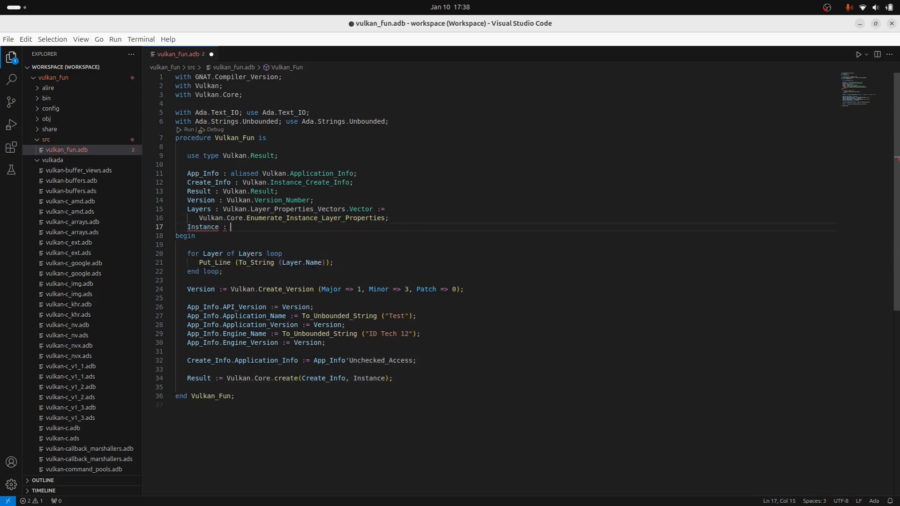
type("Vulkan.Instance;")
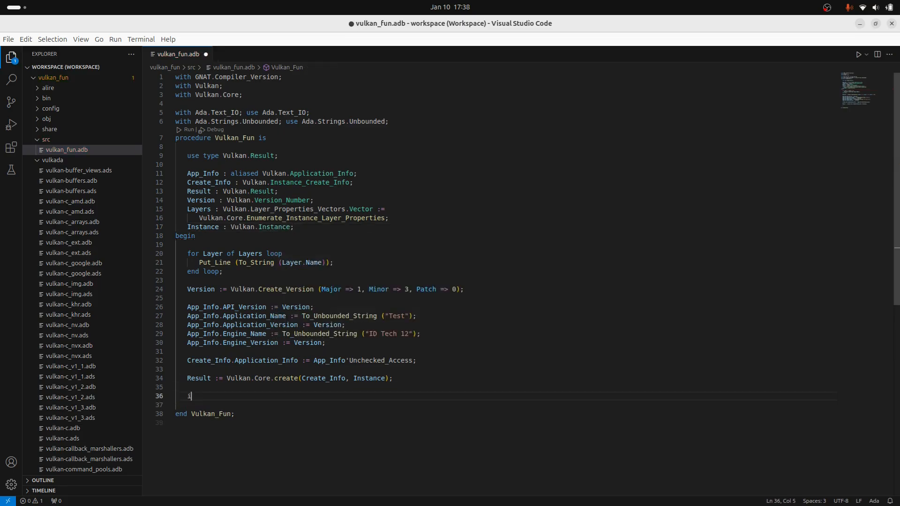
Add an if/else on Result printing "Success!" or "Failure!" with Put_Line
type("if Result = Vulkan.")
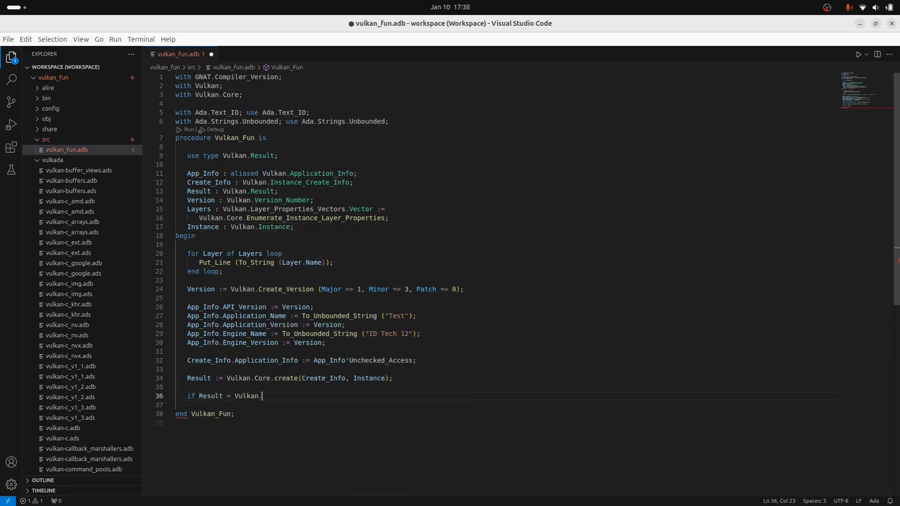
type("Put_Line (\"Success!")
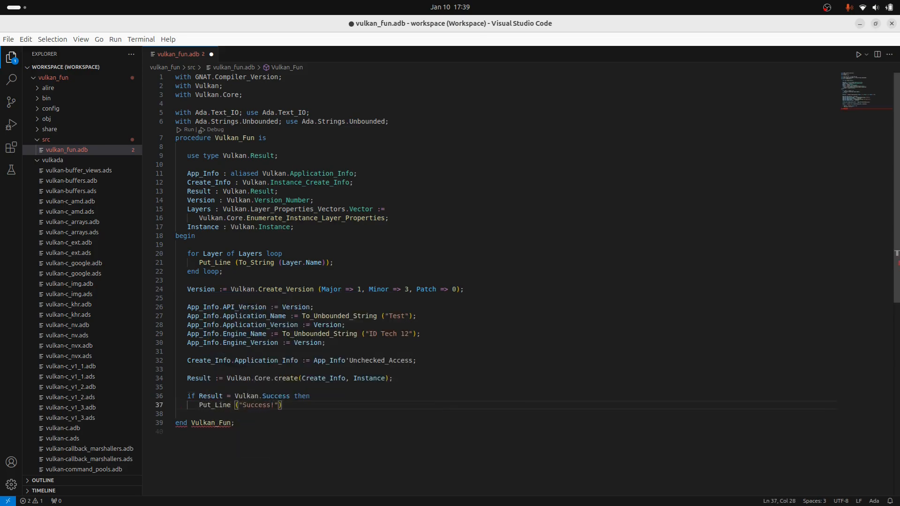
type("else")
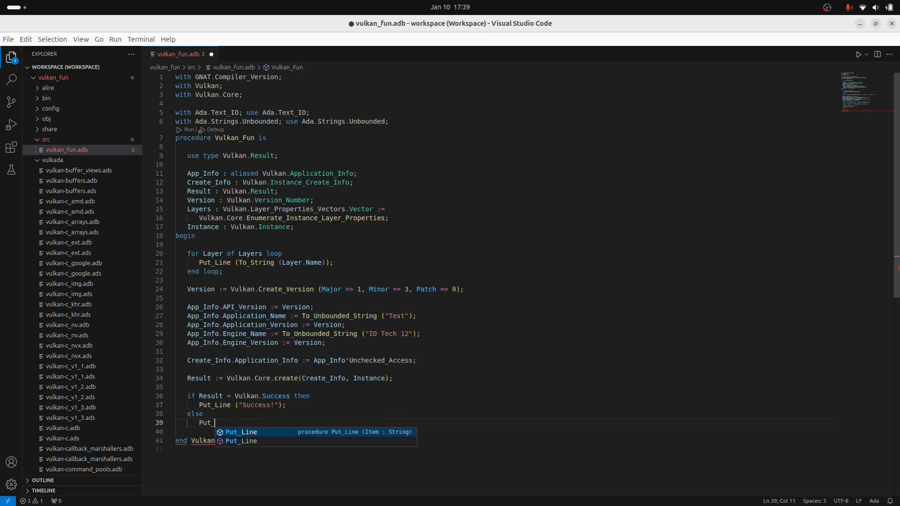
type("_Line (\"Failure!\");")
left_click(504, 432)
type("end if;")
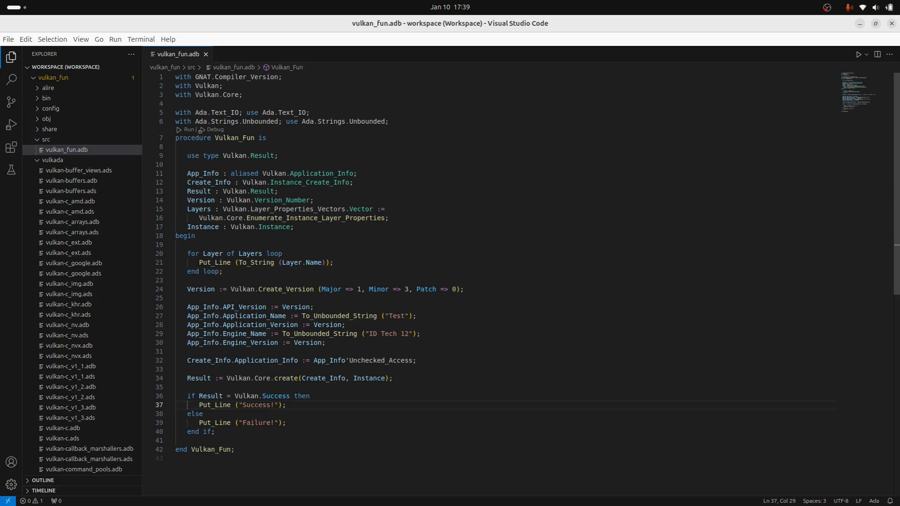
mouse_move(312, 378)
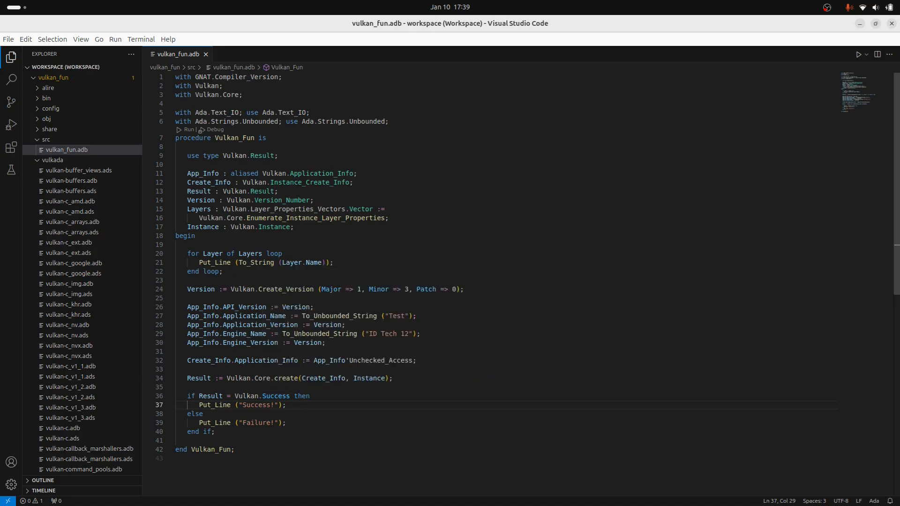
Below 'end if;', begin a new statement starting with 'Vu' after dismissing the create call's context menu
right_click(288, 378)
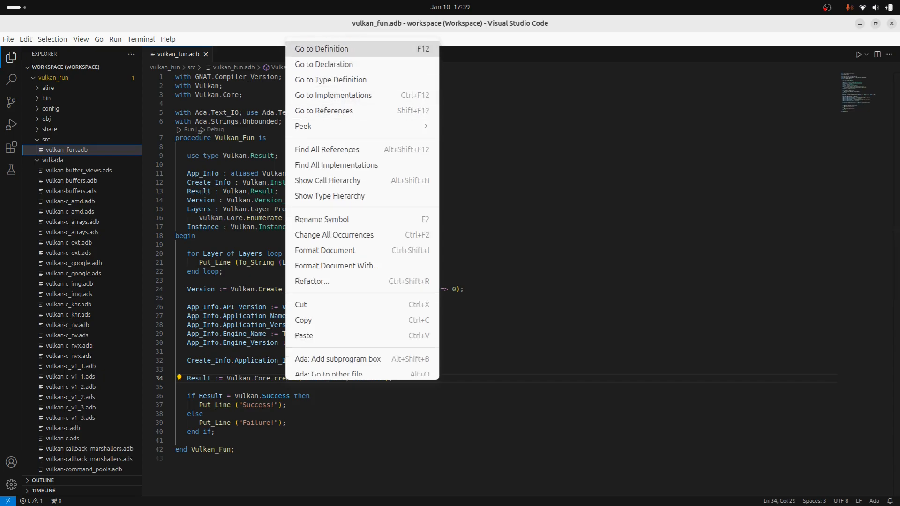
left_click(320, 49)
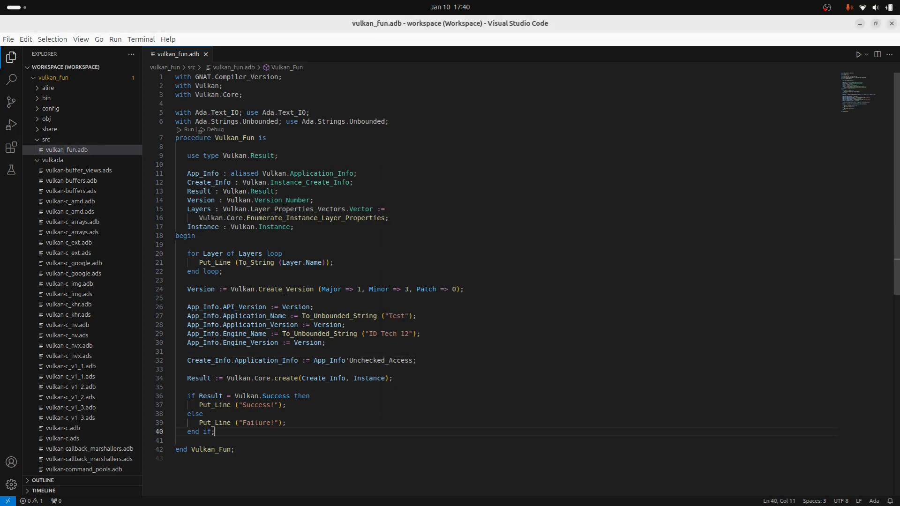
key("Enter")
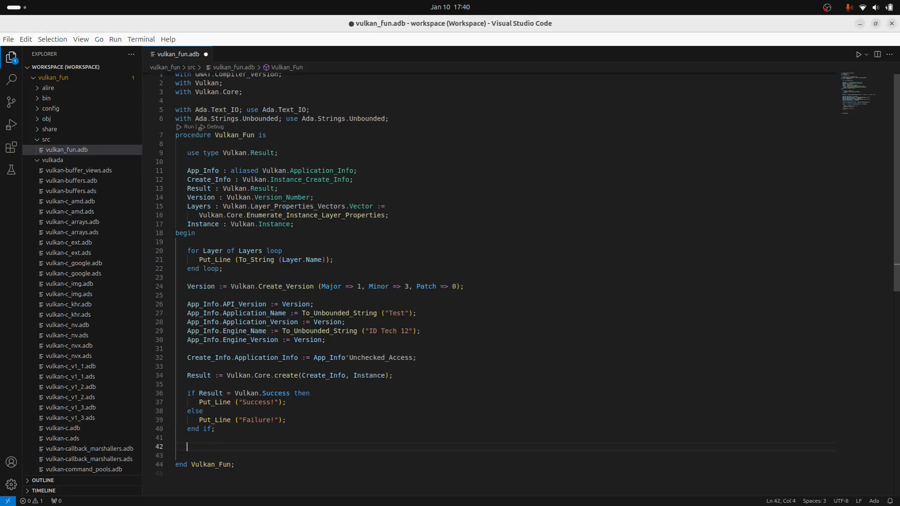
type("Vu")
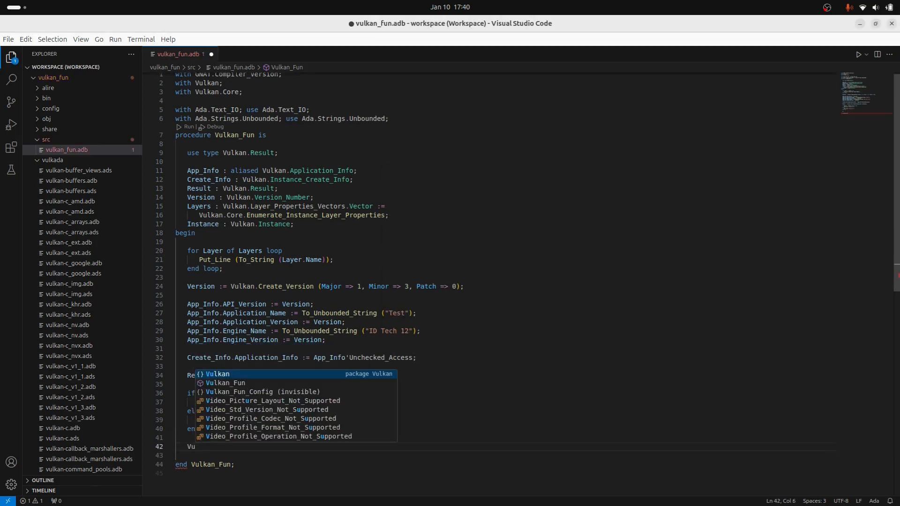